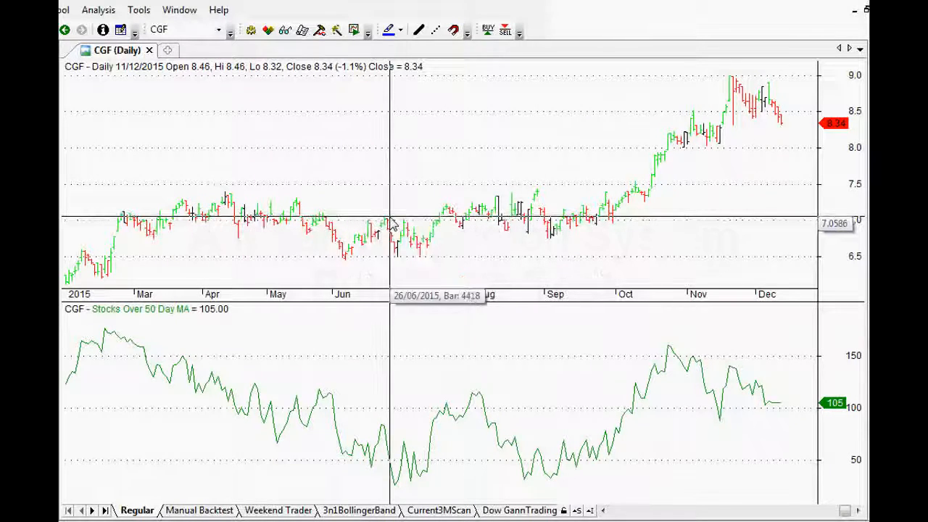
{"action": "mouse_move", "coordinate": [414, 238]}
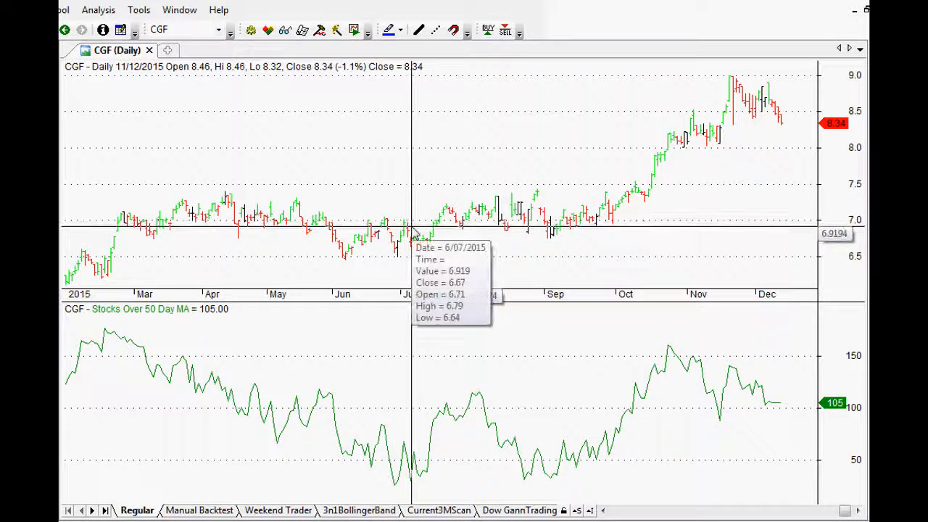
{"action": "mouse_move", "coordinate": [399, 276]}
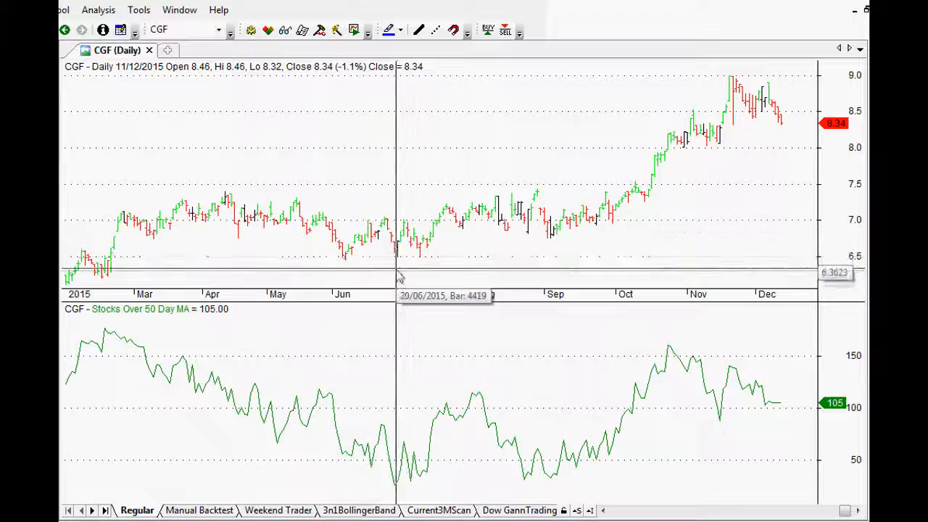
{"action": "mouse_move", "coordinate": [416, 308]}
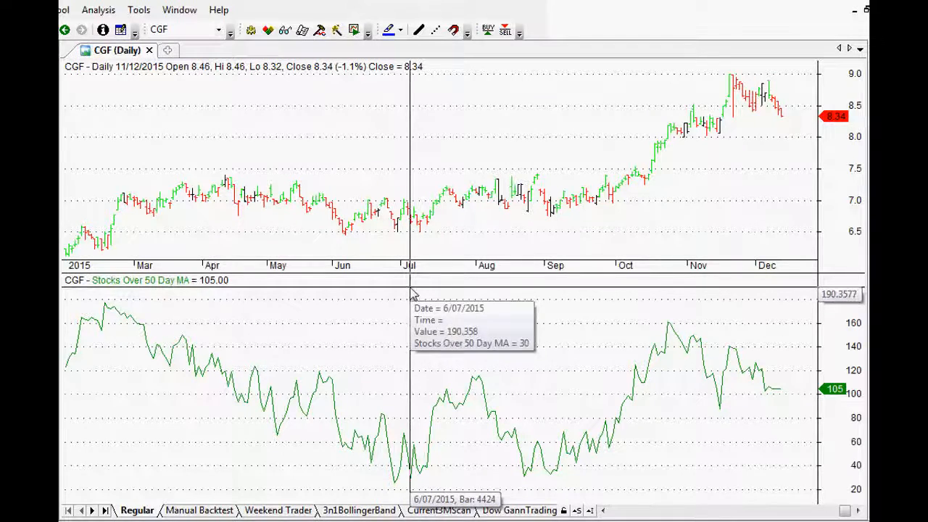
{"action": "mouse_move", "coordinate": [98, 511]}
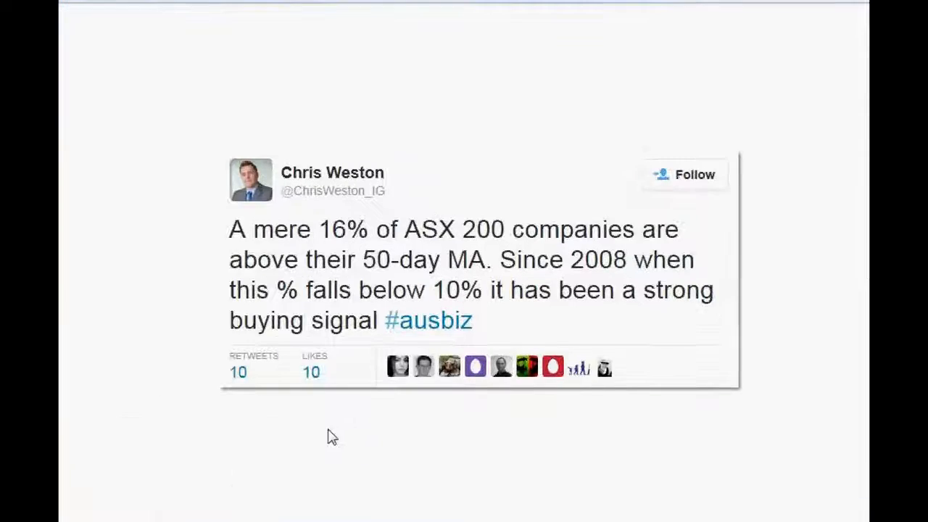
{"action": "mouse_move", "coordinate": [344, 305]}
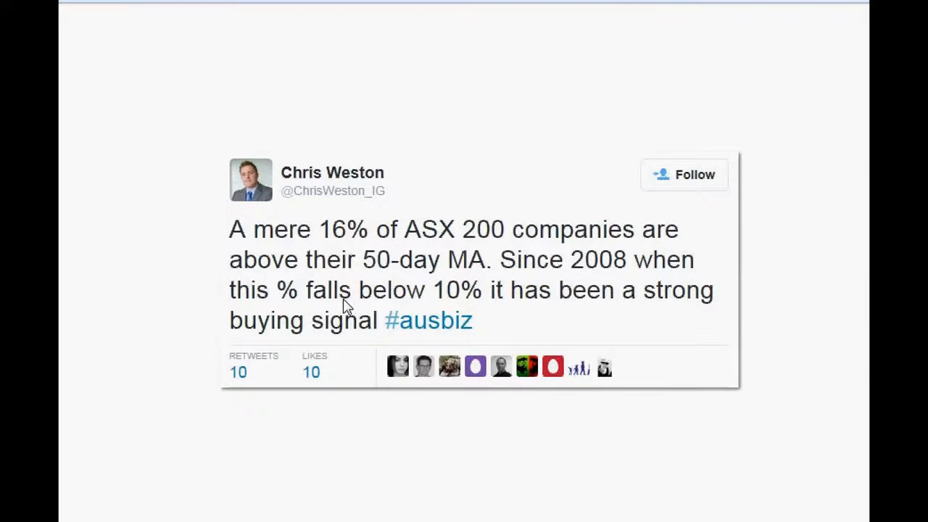
{"action": "mouse_move", "coordinate": [520, 221]}
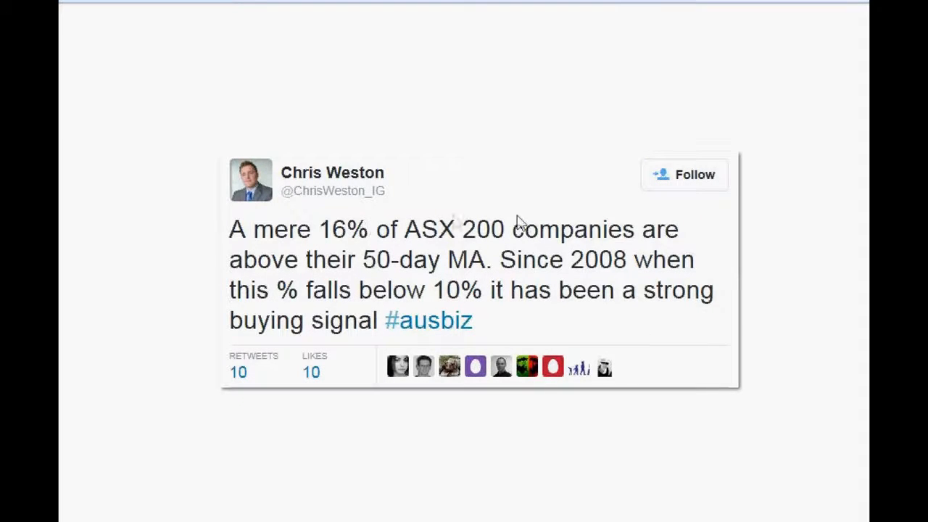
{"action": "mouse_move", "coordinate": [324, 251]}
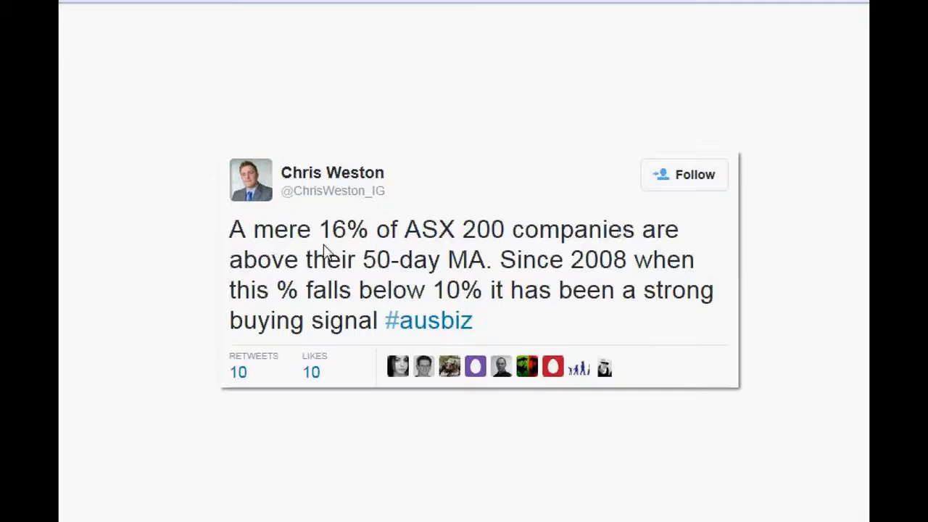
{"action": "mouse_move", "coordinate": [555, 278]}
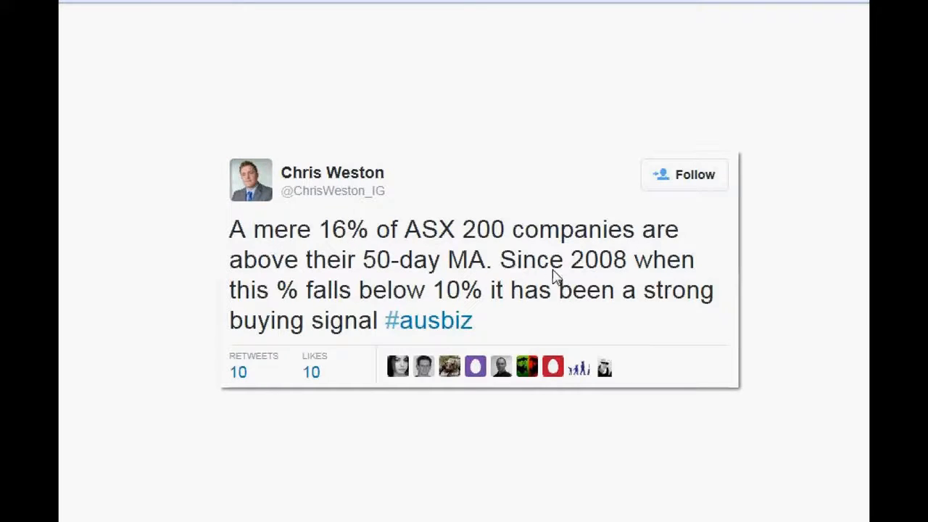
{"action": "mouse_move", "coordinate": [355, 301]}
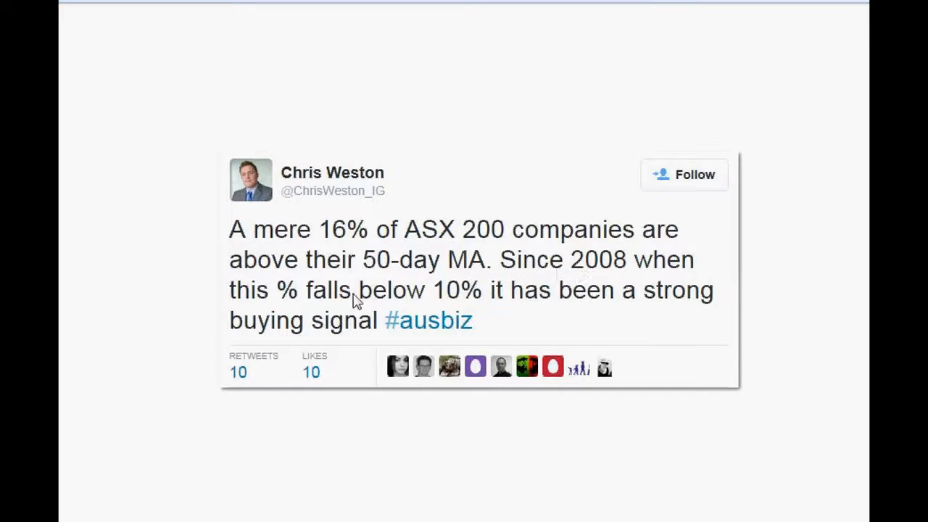
{"action": "mouse_move", "coordinate": [511, 310]}
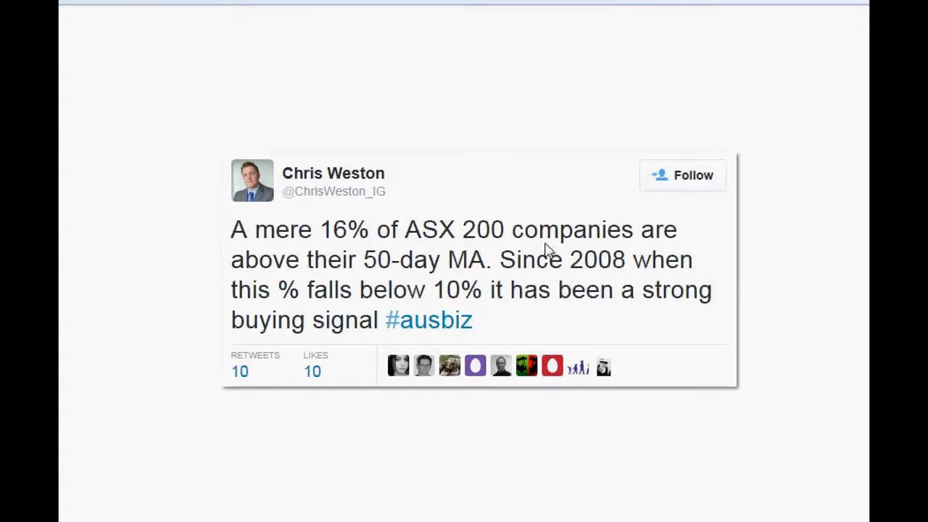
{"action": "mouse_move", "coordinate": [548, 251]}
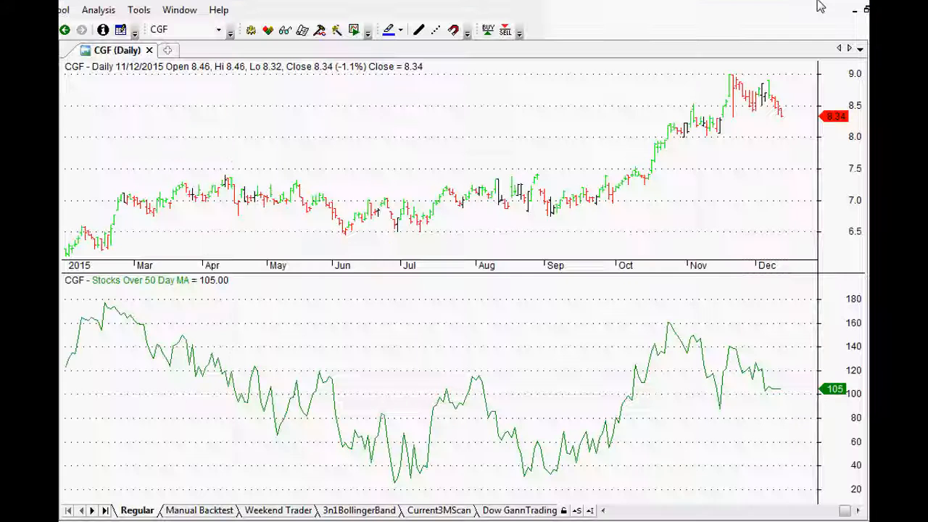
{"action": "mouse_move", "coordinate": [500, 174]}
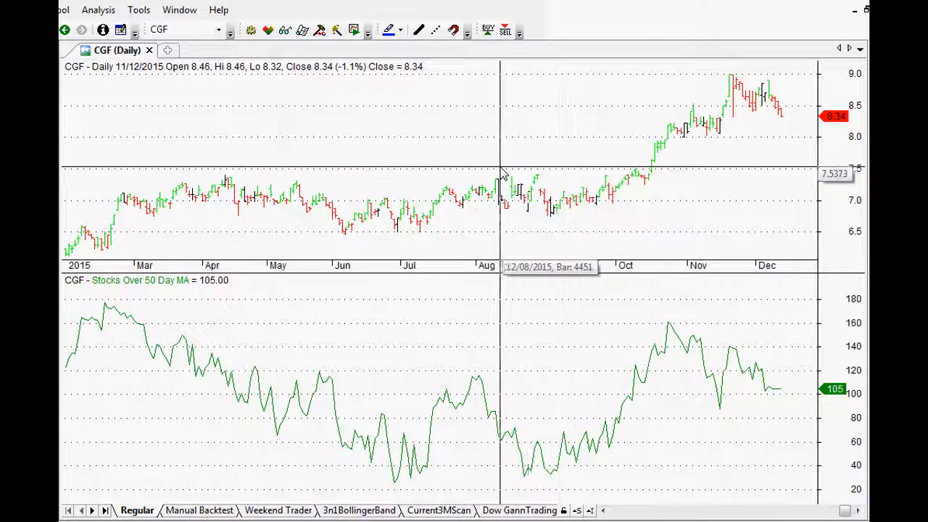
{"action": "mouse_move", "coordinate": [496, 161]}
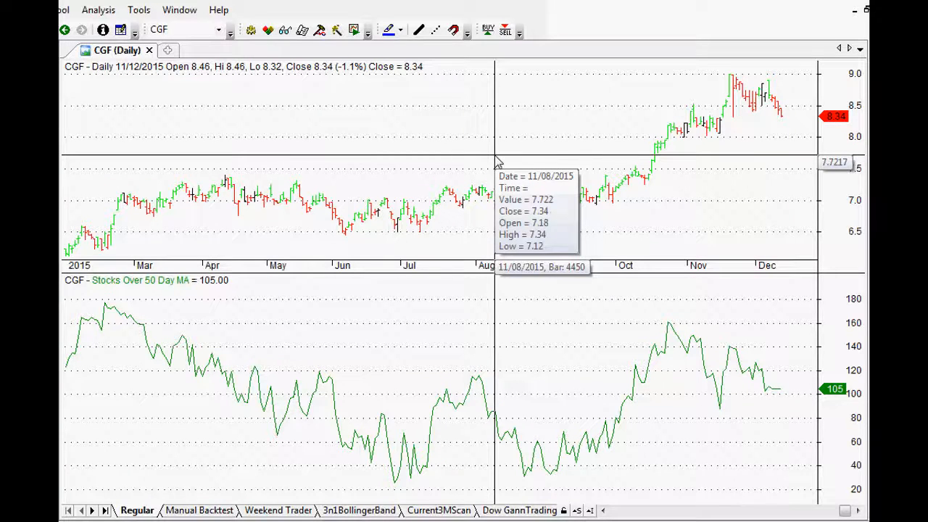
{"action": "mouse_move", "coordinate": [483, 172]}
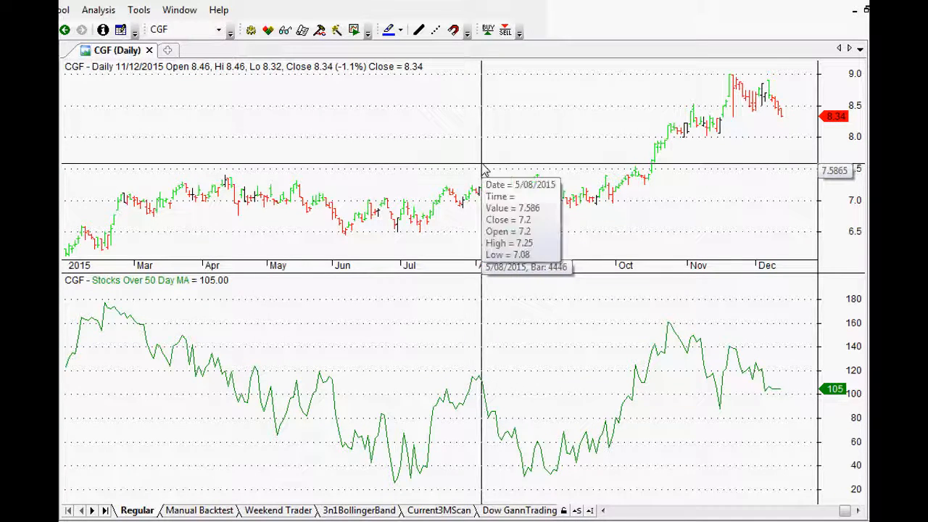
{"action": "mouse_move", "coordinate": [489, 171]}
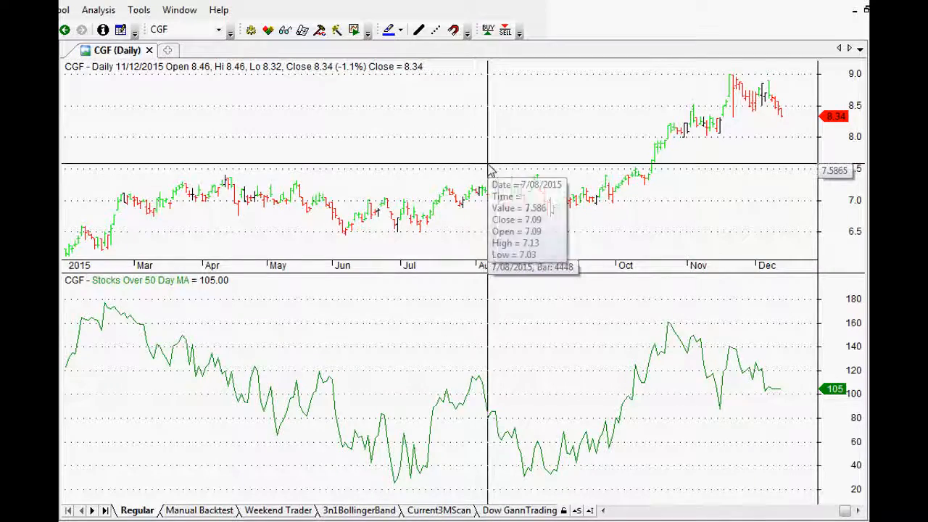
{"action": "mouse_move", "coordinate": [122, 314]}
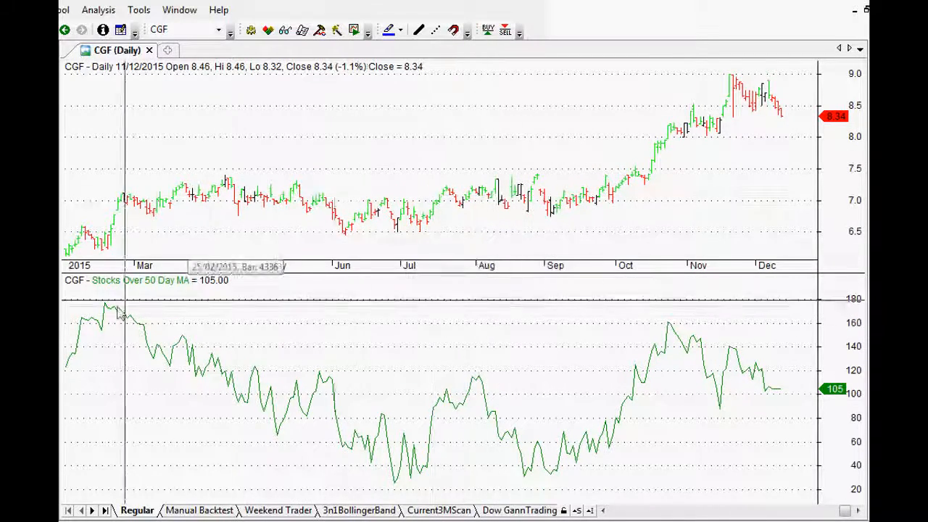
{"action": "mouse_move", "coordinate": [120, 341]}
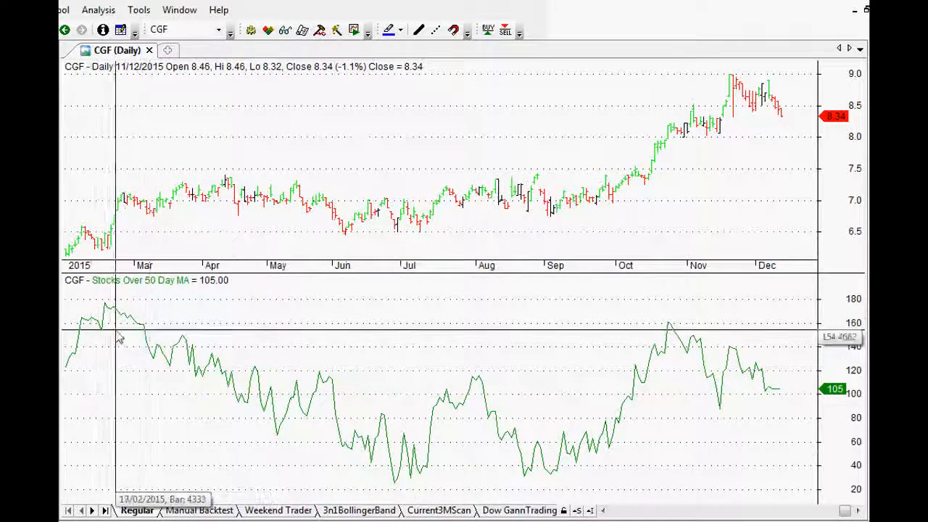
{"action": "mouse_move", "coordinate": [315, 408]}
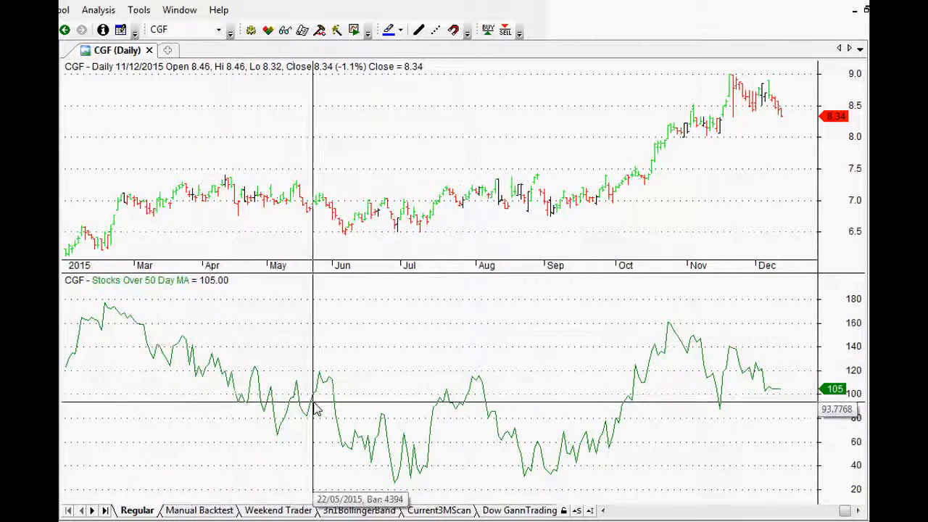
{"action": "mouse_move", "coordinate": [385, 461]}
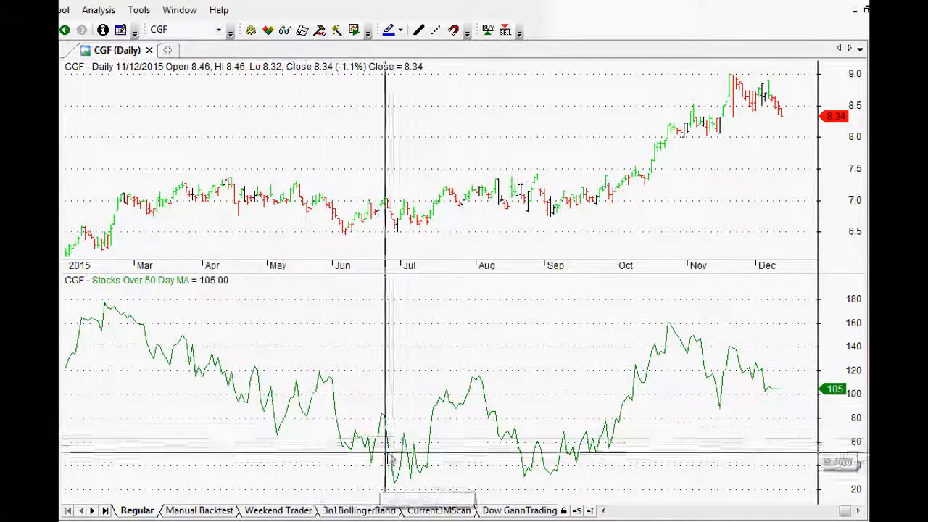
{"action": "mouse_move", "coordinate": [497, 414]}
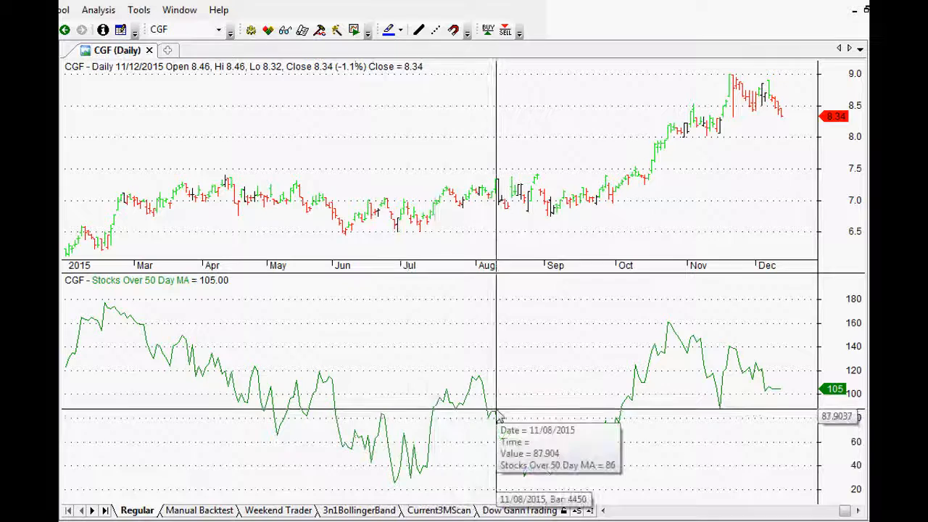
{"action": "mouse_move", "coordinate": [507, 368]}
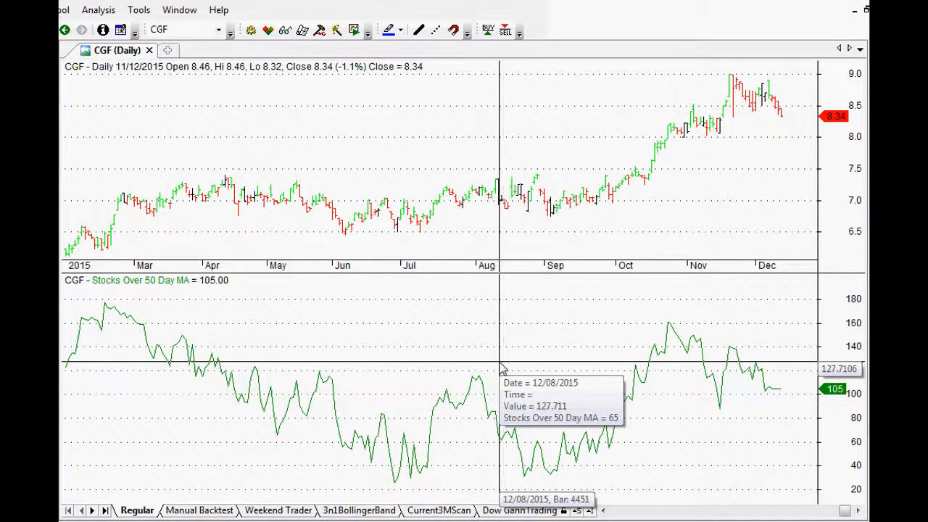
{"action": "mouse_move", "coordinate": [507, 363]}
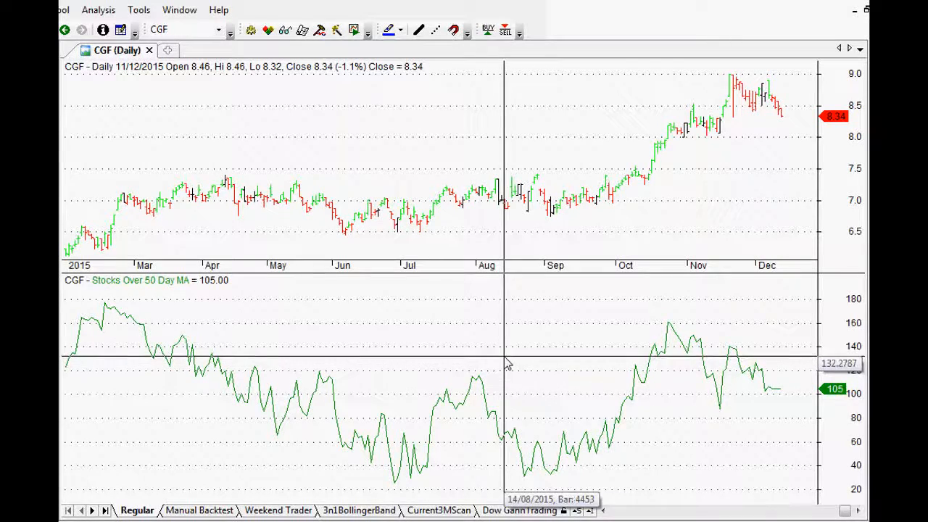
{"action": "mouse_move", "coordinate": [232, 352]}
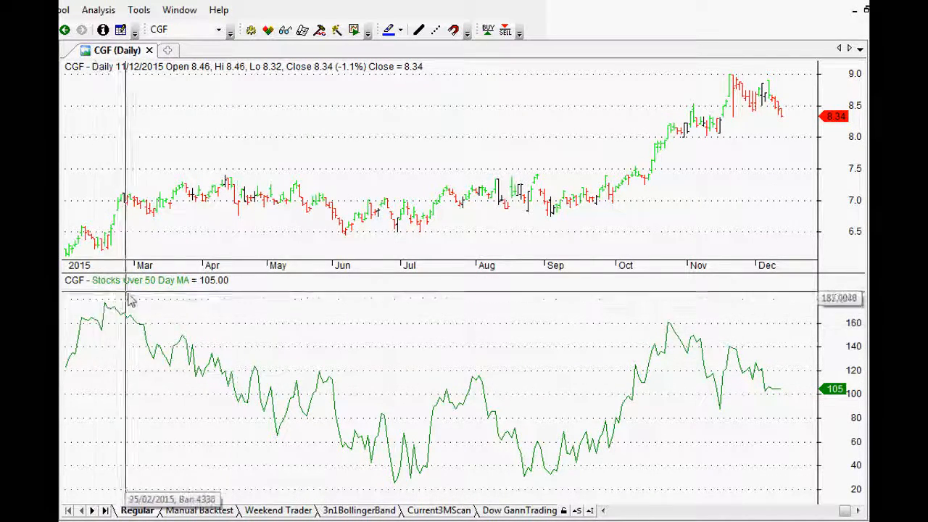
{"action": "mouse_move", "coordinate": [468, 392]}
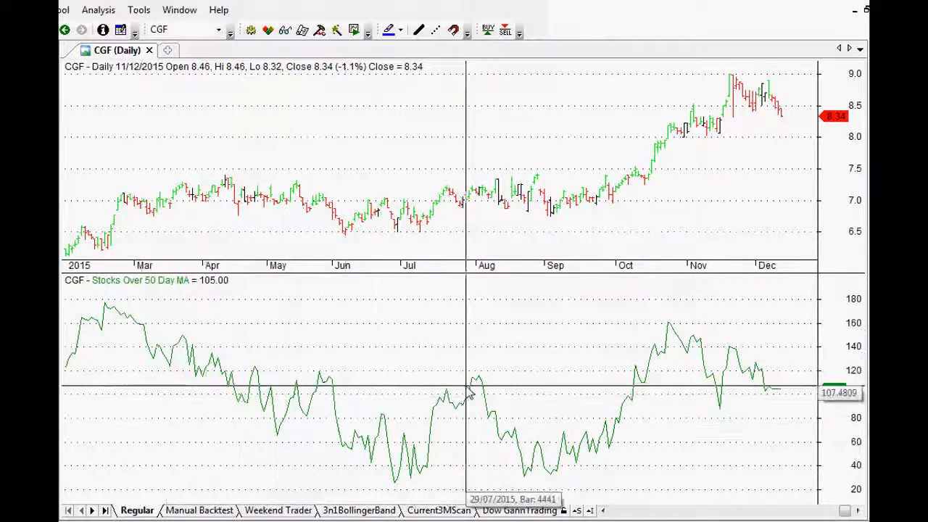
{"action": "mouse_move", "coordinate": [627, 427]}
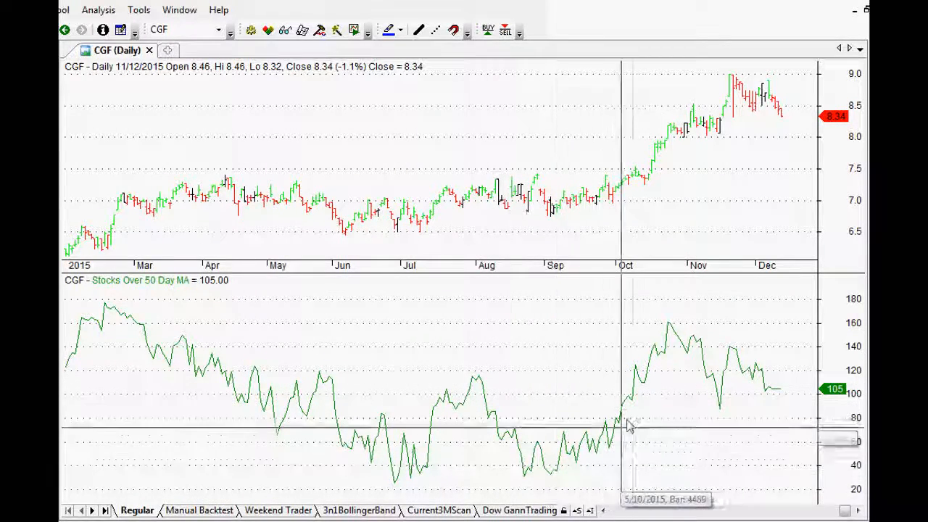
{"action": "mouse_move", "coordinate": [652, 346]}
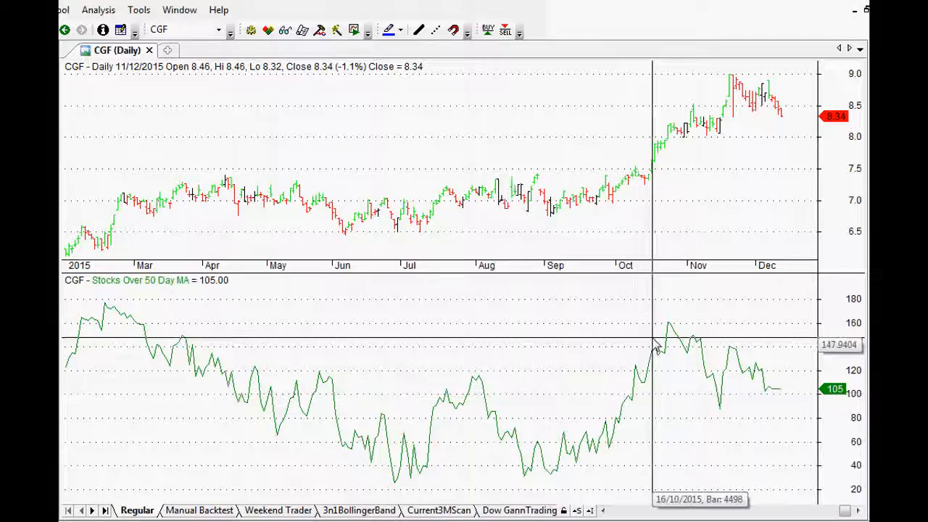
{"action": "mouse_move", "coordinate": [548, 283]}
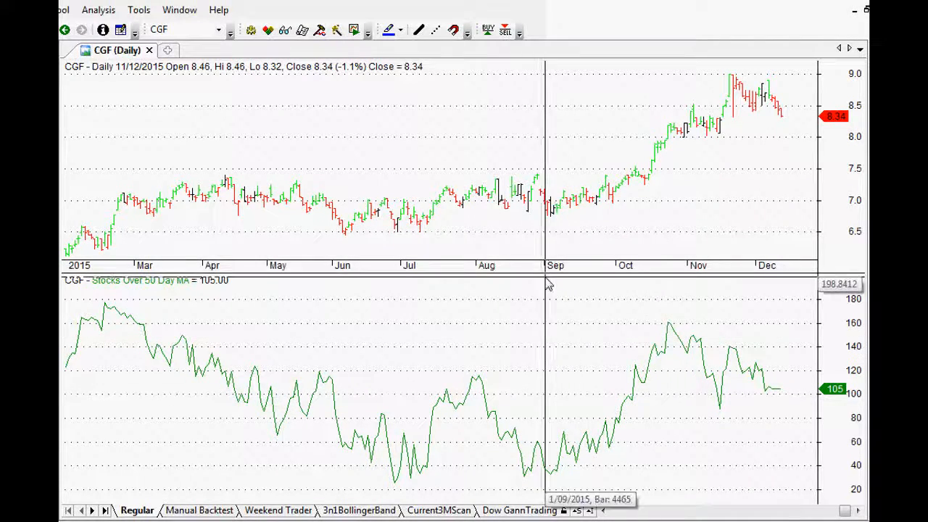
{"action": "mouse_move", "coordinate": [377, 457]}
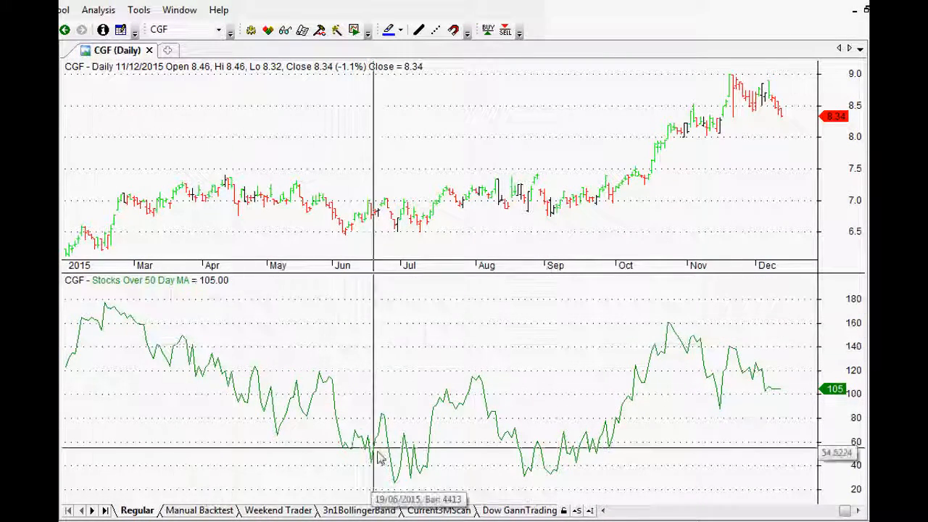
{"action": "mouse_move", "coordinate": [410, 479]}
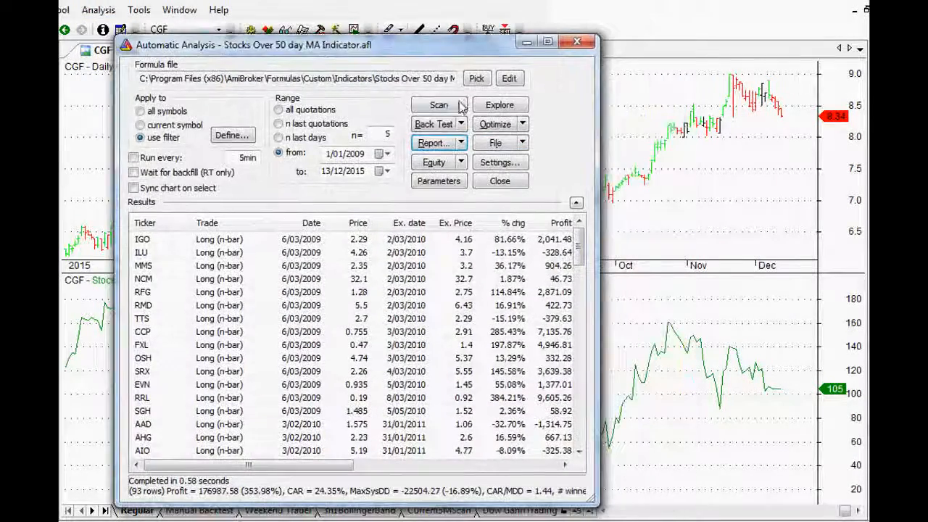
Review the Stocks Over 50 day MA code: 150-day MA buy rule and 250-bar holding stop.
{"action": "left_click", "coordinate": [509, 77]}
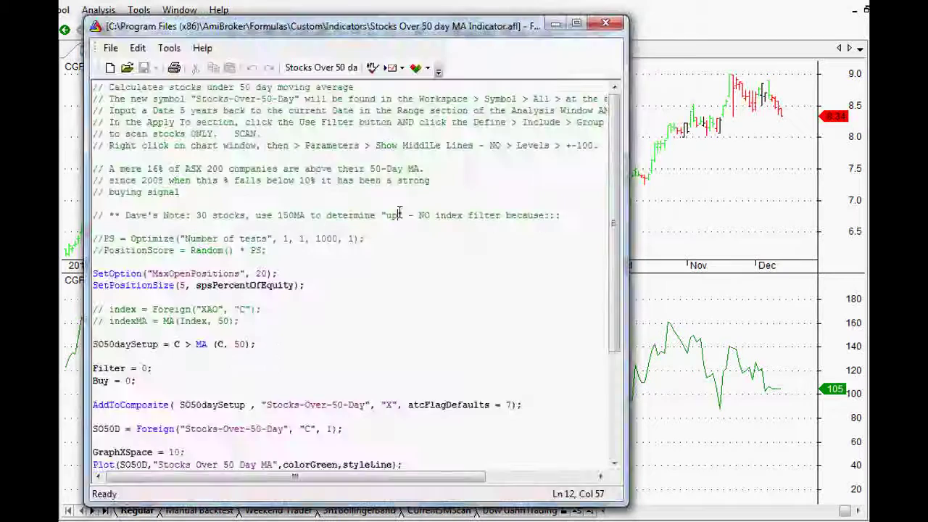
{"action": "scroll", "scroll_direction": "down", "scroll_amount": 3}
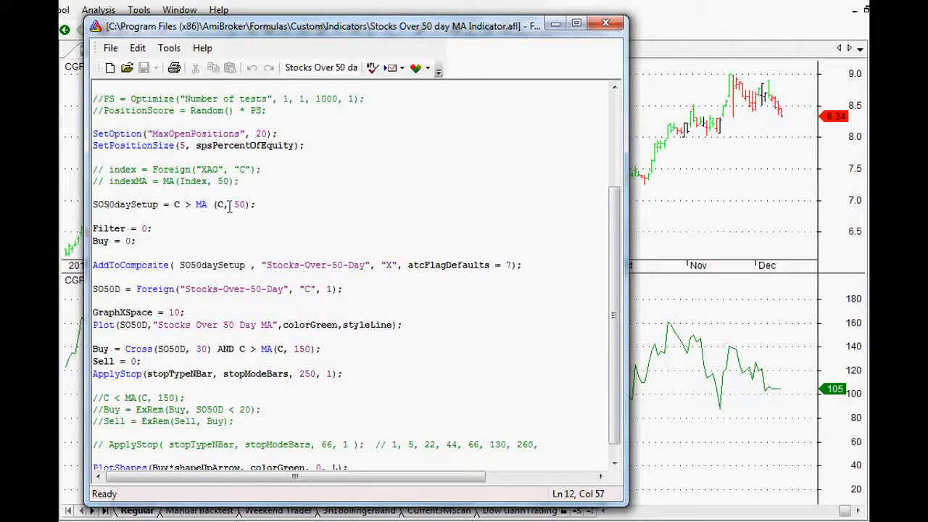
{"action": "triple_click", "coordinate": [174, 204]}
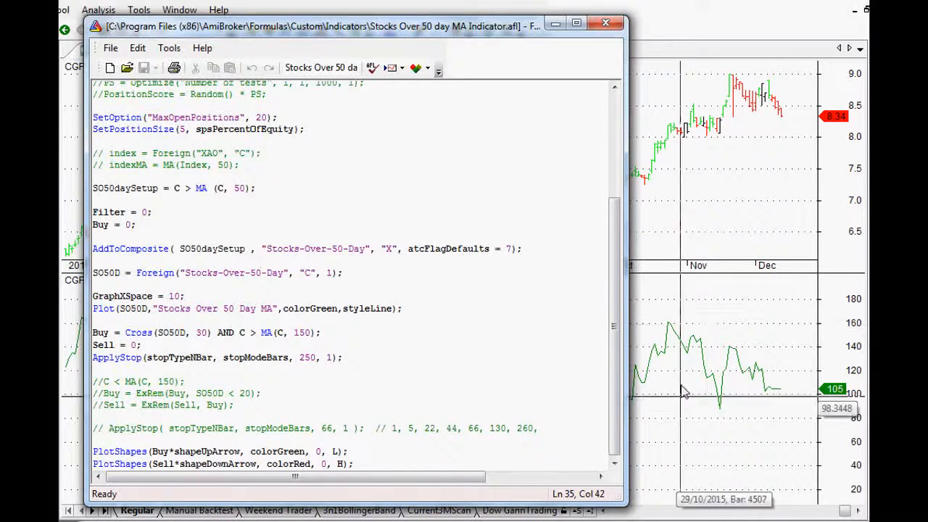
{"action": "double_click", "coordinate": [231, 332]}
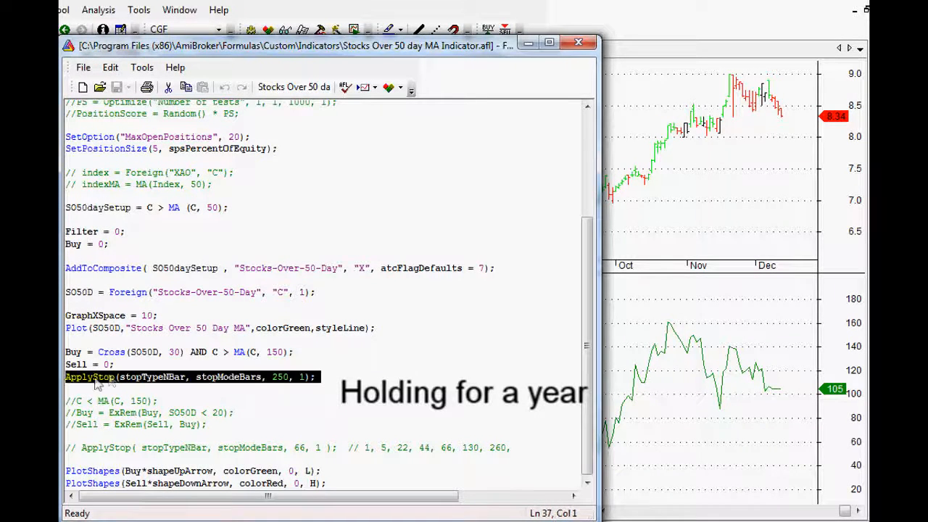
{"action": "left_click", "coordinate": [67, 390]}
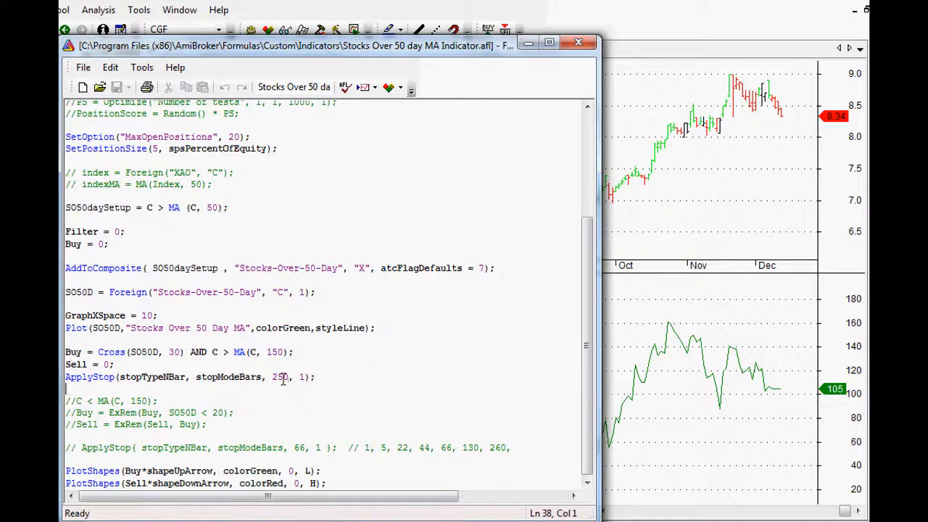
{"action": "left_click", "coordinate": [317, 376]}
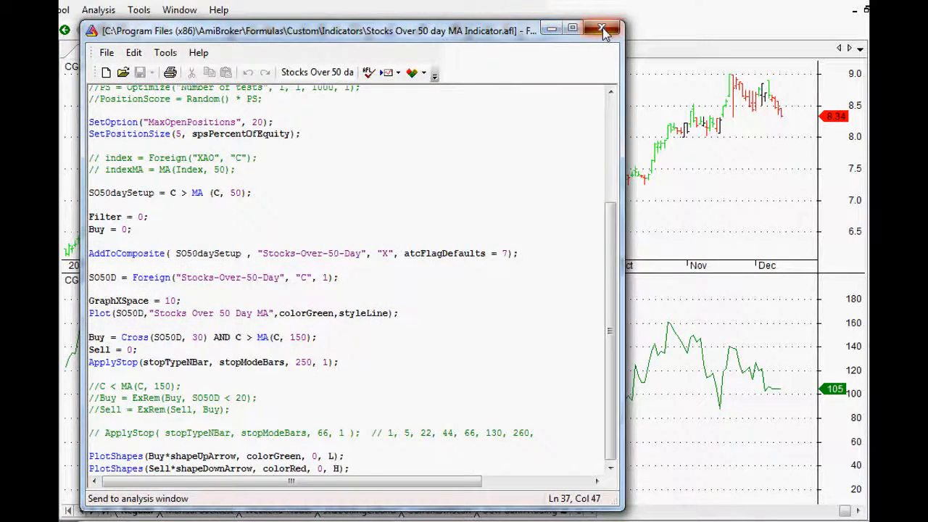
Close the formula, keep the ASX 200 with Delisted filter and current settings, then backtest 2009–2015.
{"action": "left_click", "coordinate": [603, 31]}
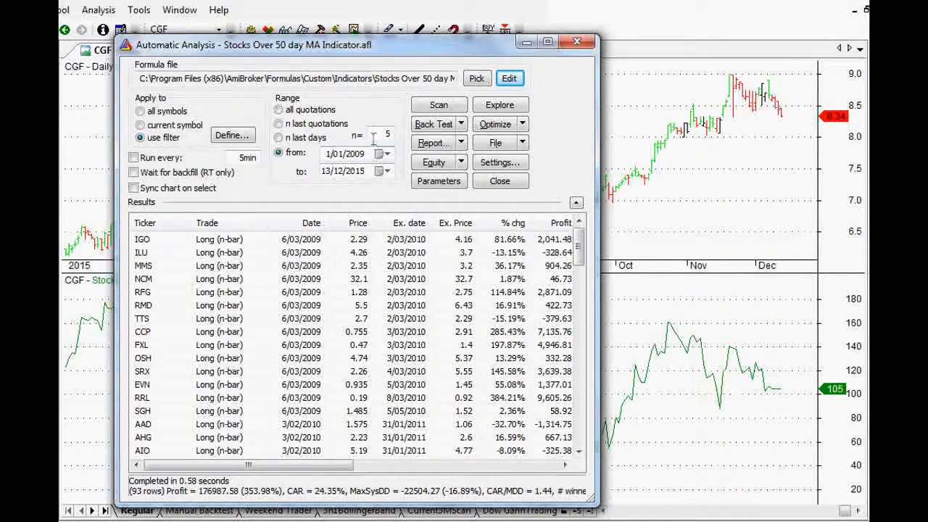
{"action": "left_click", "coordinate": [232, 135]}
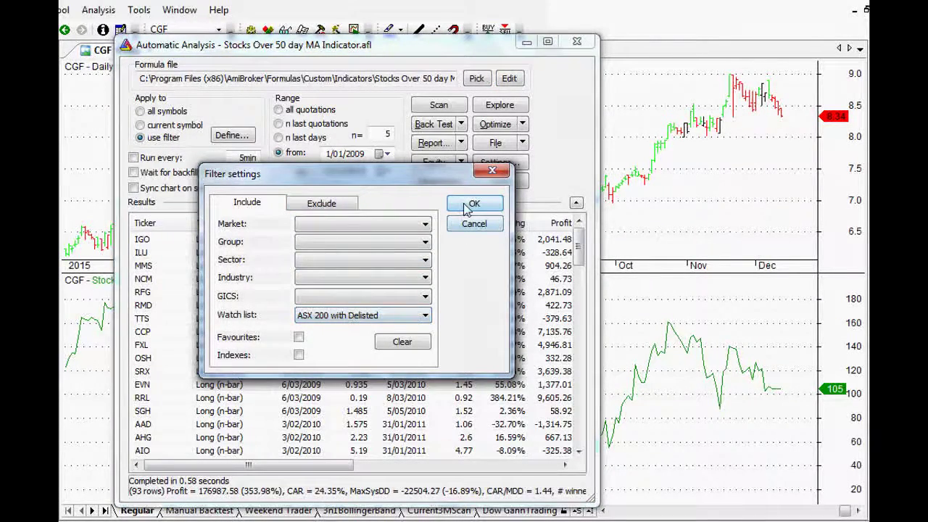
{"action": "left_click", "coordinate": [475, 203]}
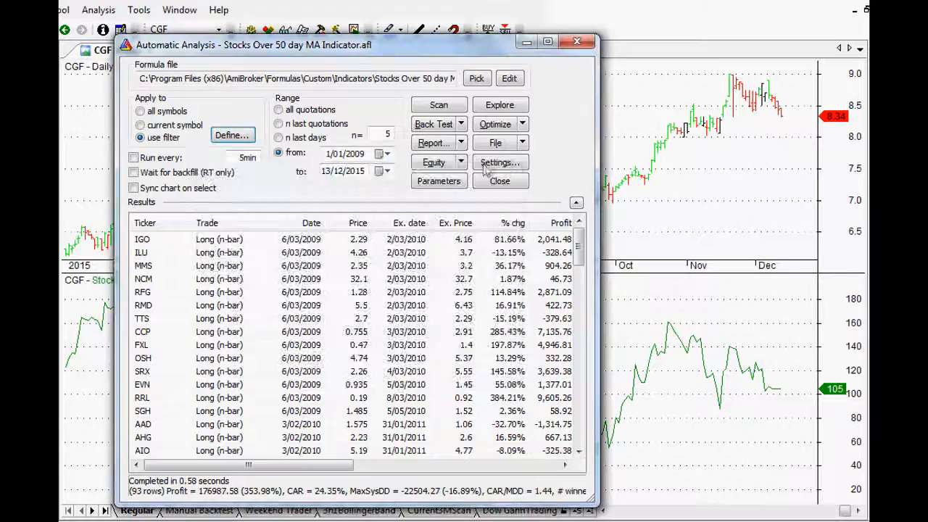
{"action": "left_click", "coordinate": [496, 162]}
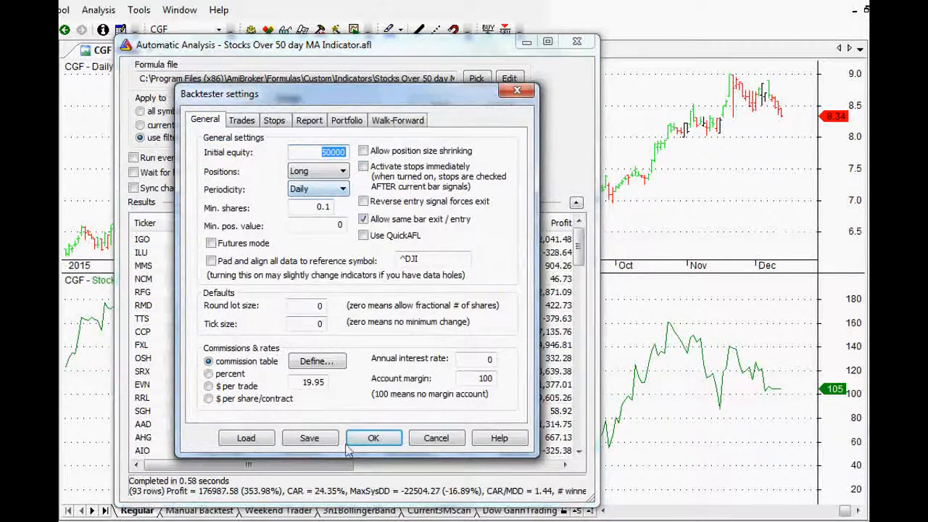
{"action": "left_click", "coordinate": [373, 437]}
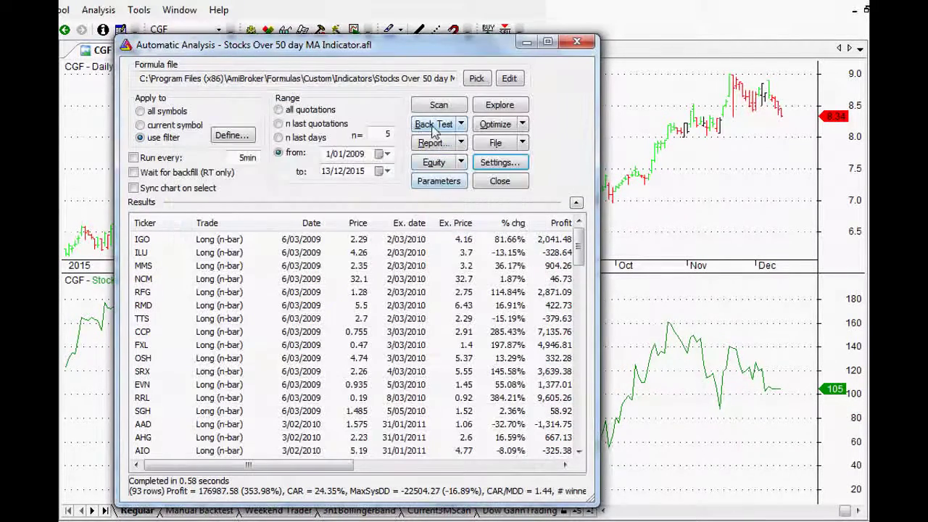
{"action": "left_click", "coordinate": [434, 124]}
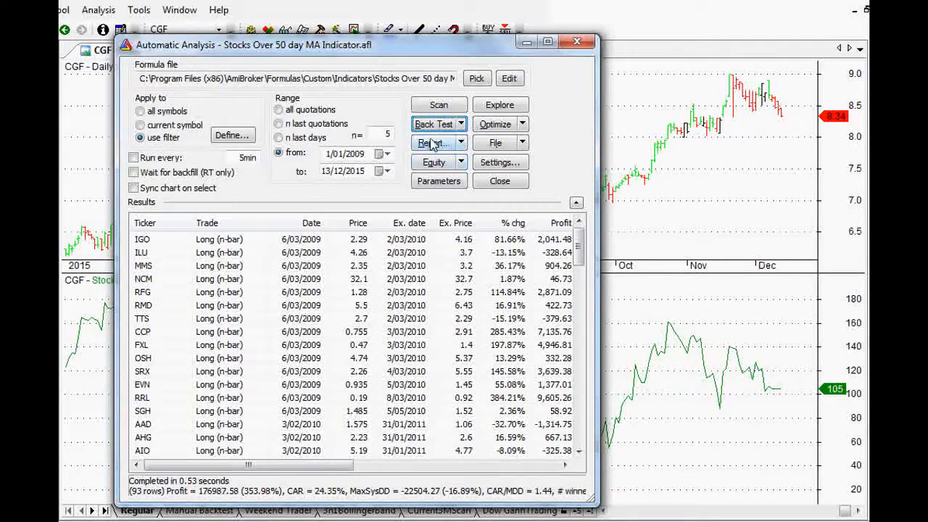
Open and enlarge the 2009–2015 backtest report, scan its statistics, and show its Charts section.
{"action": "left_click", "coordinate": [434, 142]}
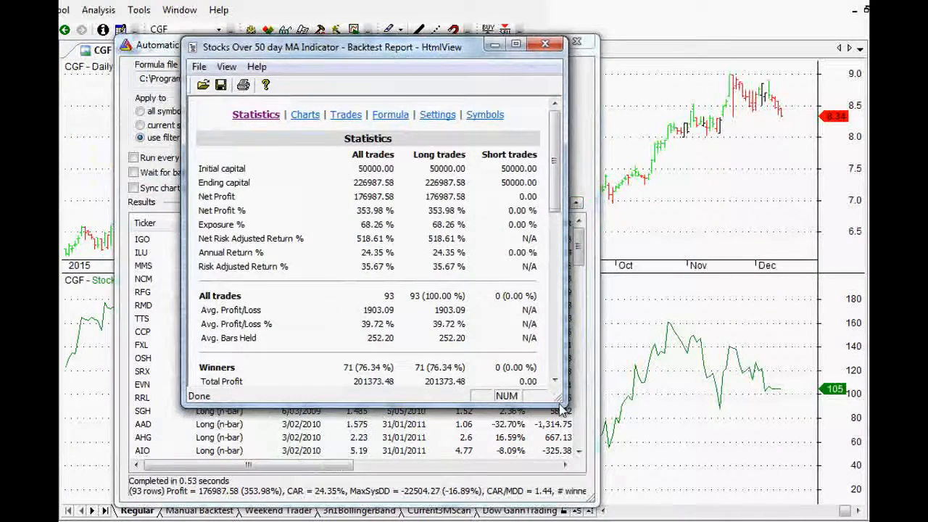
{"action": "left_click_drag", "start_coordinate": [377, 46], "coordinate": [428, 27]}
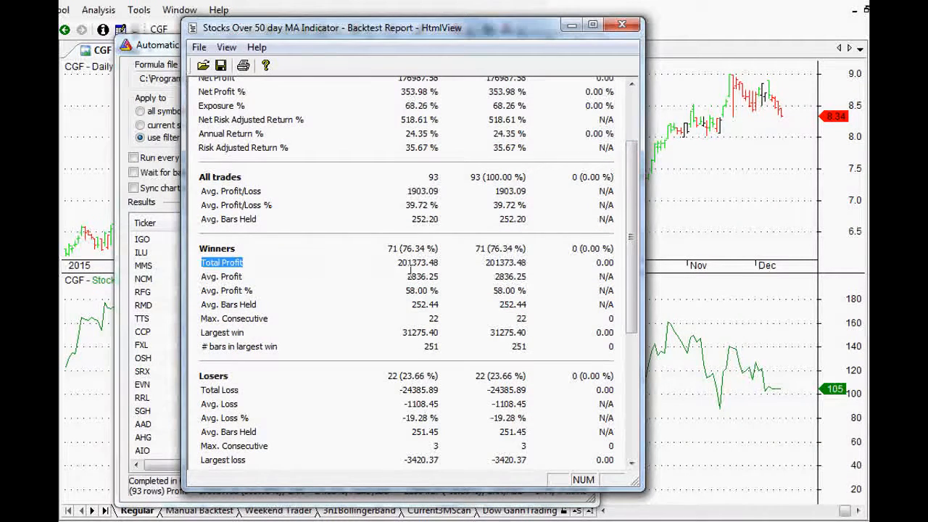
{"action": "mouse_move", "coordinate": [566, 260]}
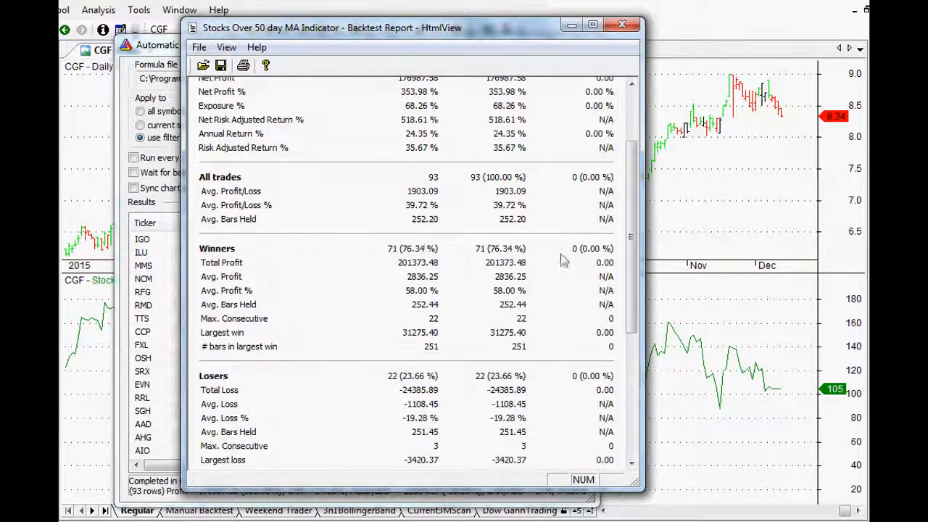
{"action": "scroll", "scroll_direction": "down", "scroll_amount": 3}
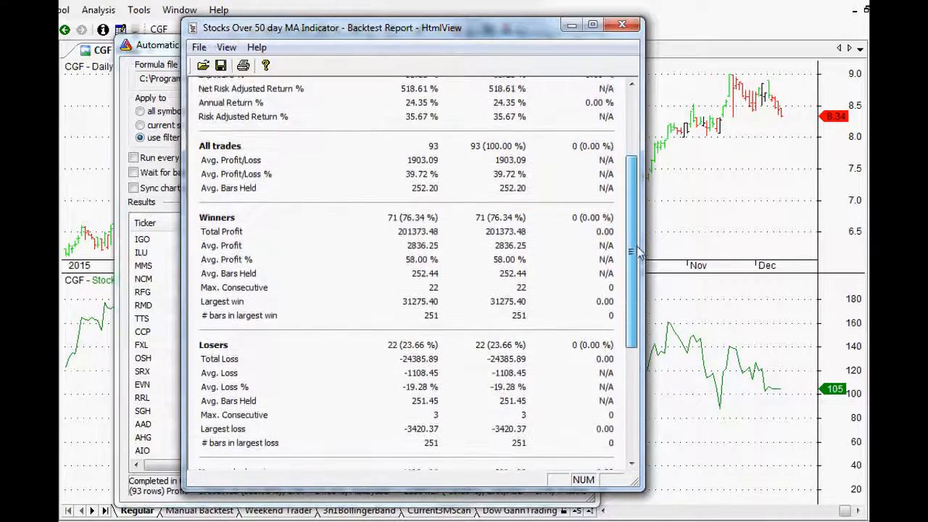
{"action": "scroll", "scroll_direction": "down", "scroll_amount": 3}
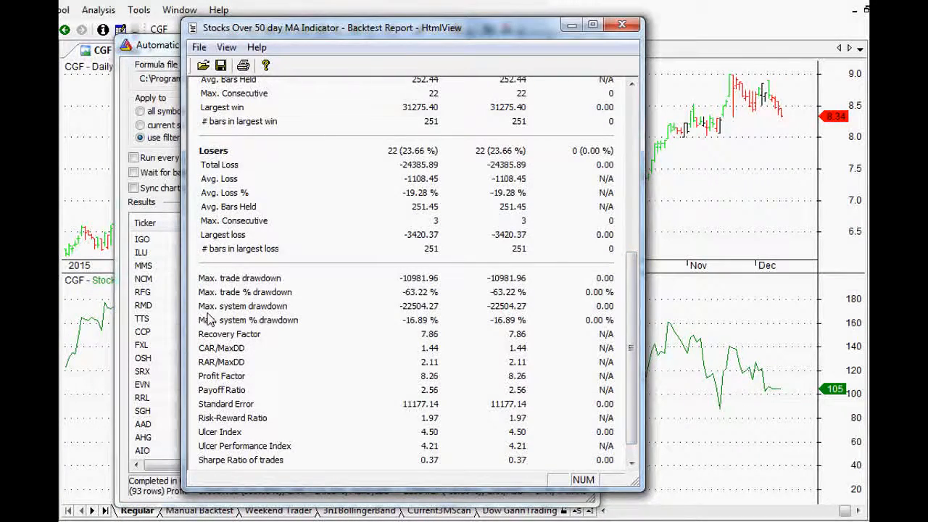
{"action": "scroll", "scroll_direction": "up", "scroll_amount": 3}
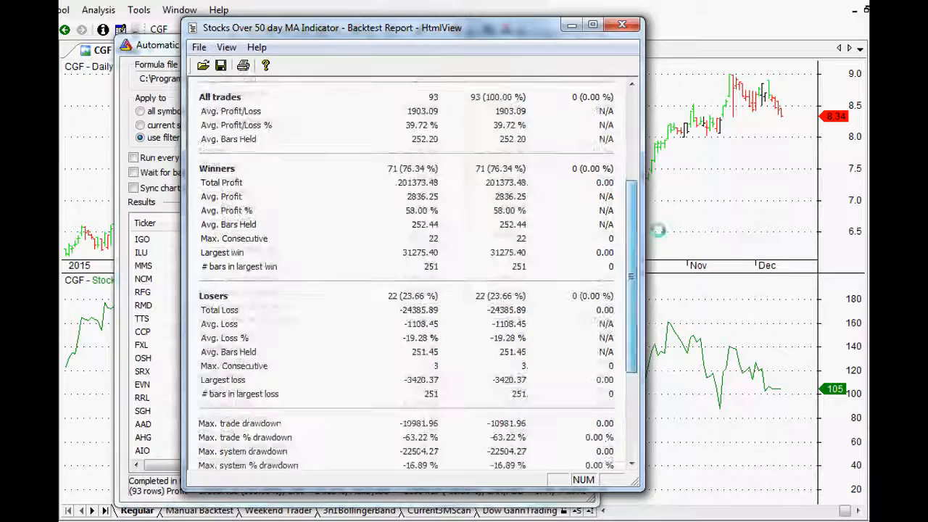
{"action": "left_click", "coordinate": [339, 95]}
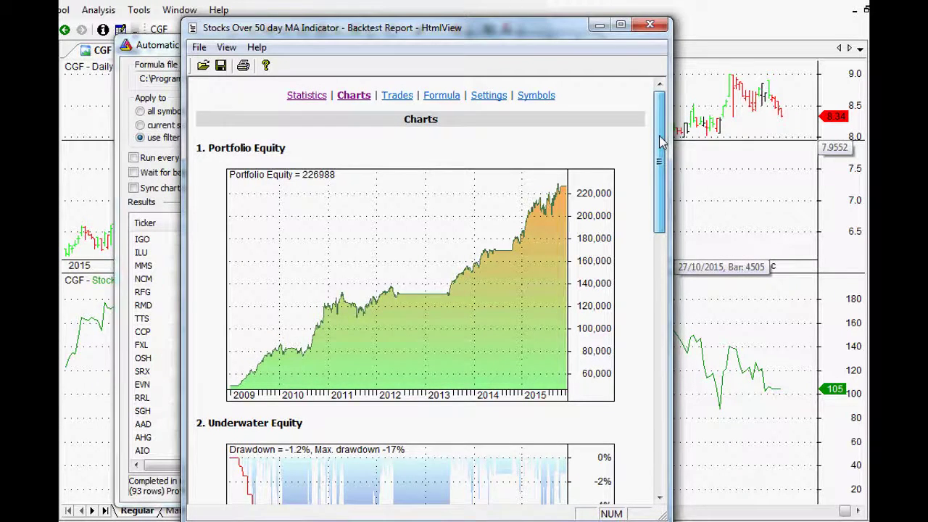
Scroll the report charts to view the 226,988 equity curve and 17% underwater drawdown.
{"action": "scroll", "scroll_direction": "down", "scroll_amount": 3}
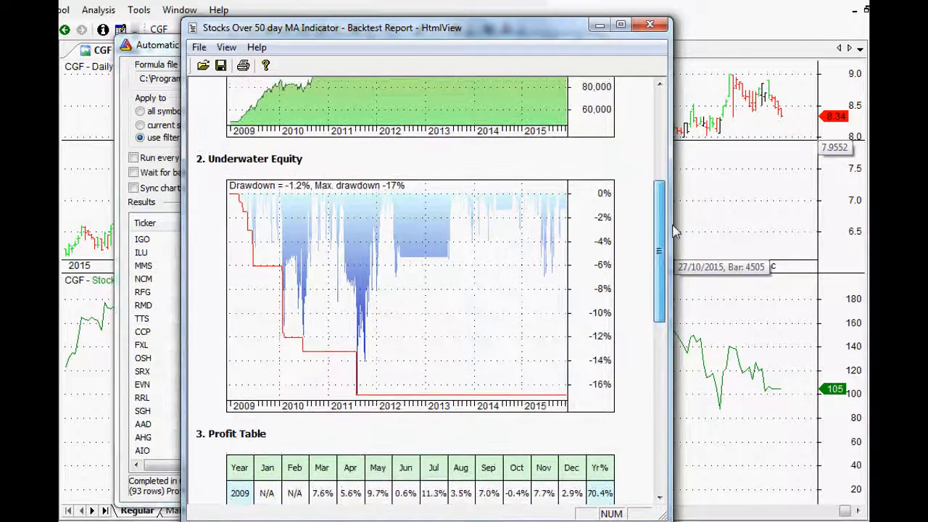
{"action": "scroll", "scroll_direction": "down", "scroll_amount": 3}
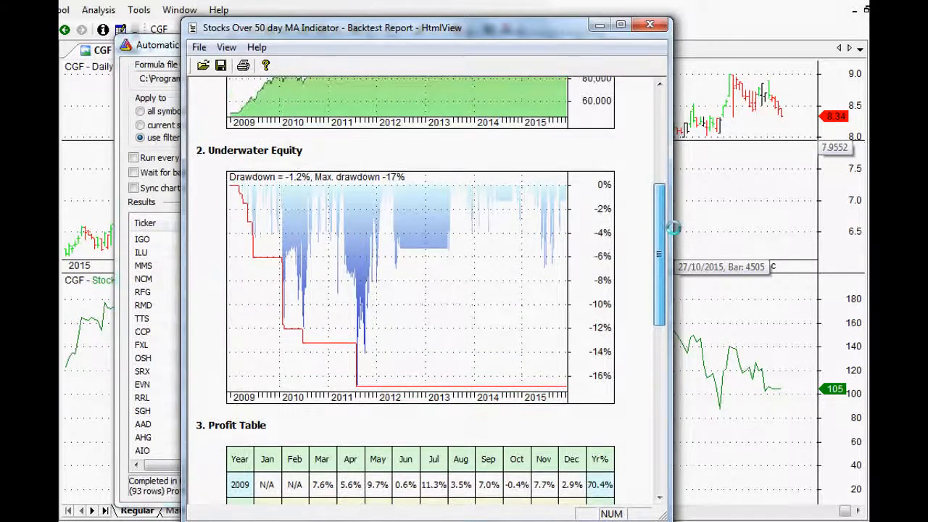
{"action": "scroll", "scroll_direction": "up", "scroll_amount": 3}
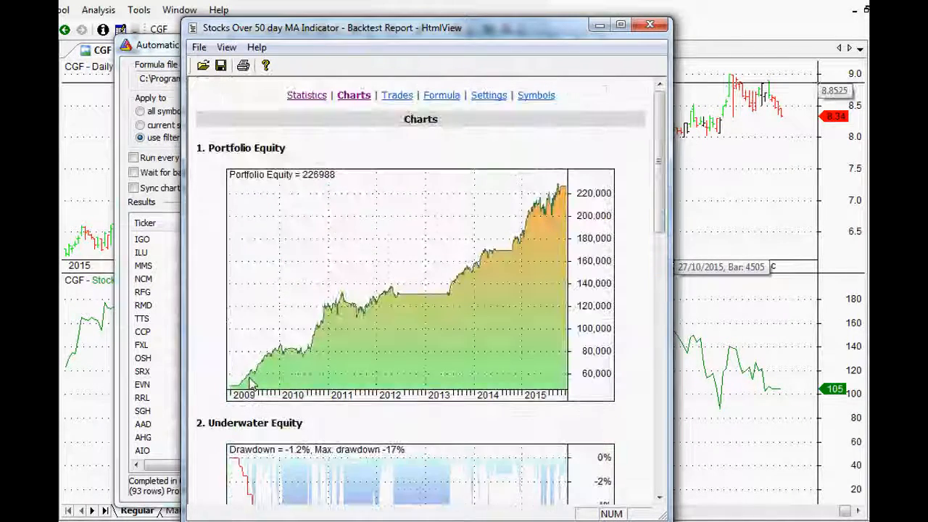
{"action": "mouse_move", "coordinate": [435, 294]}
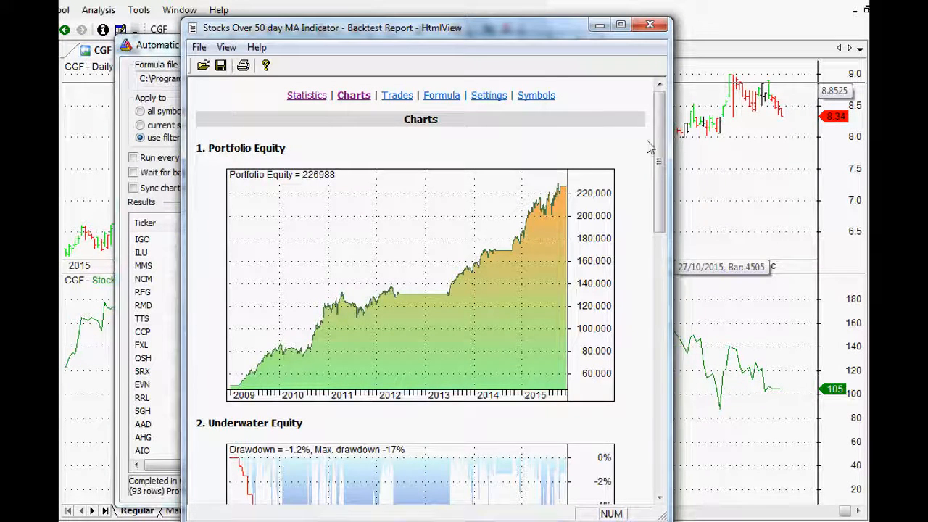
{"action": "mouse_move", "coordinate": [667, 163]}
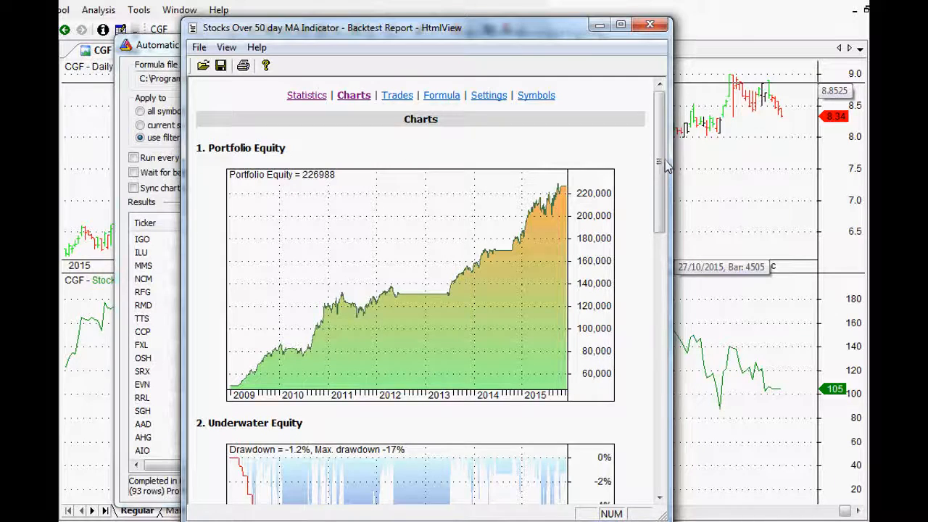
{"action": "mouse_move", "coordinate": [623, 116]}
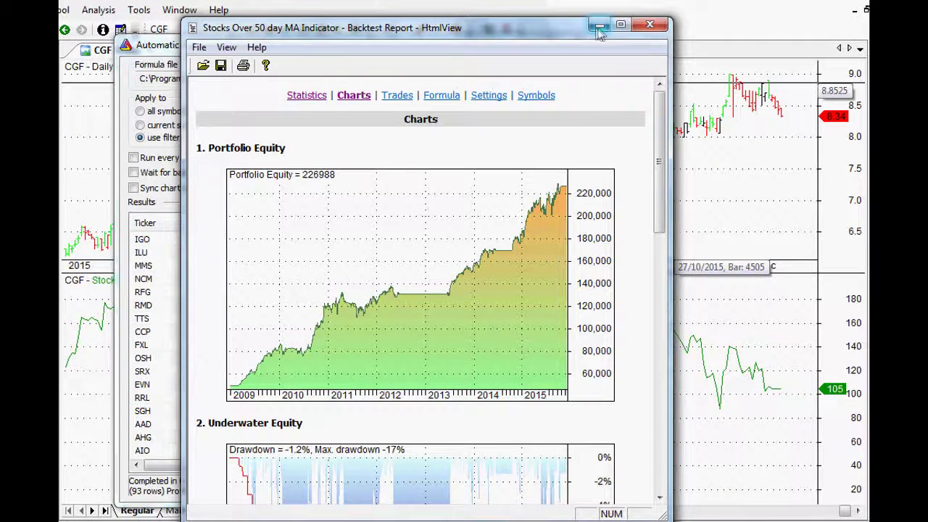
{"action": "mouse_move", "coordinate": [599, 24]}
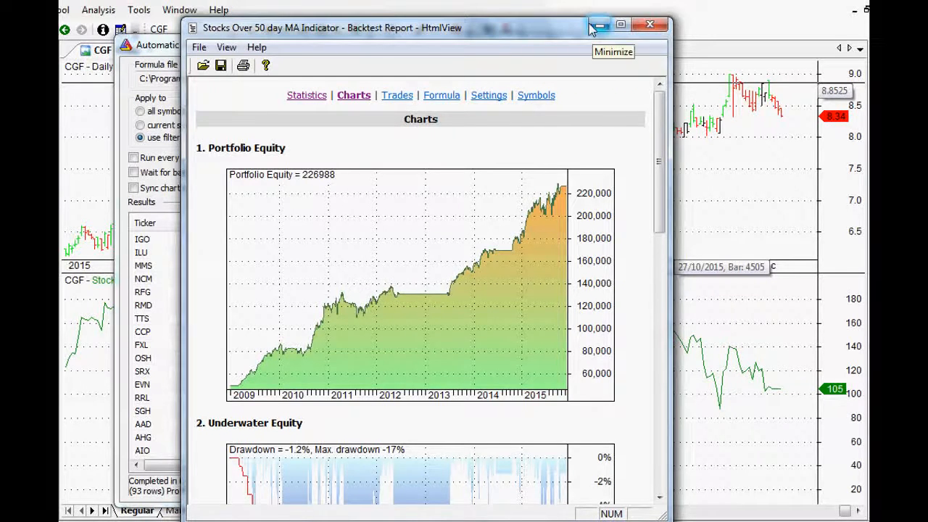
{"action": "mouse_move", "coordinate": [595, 40]}
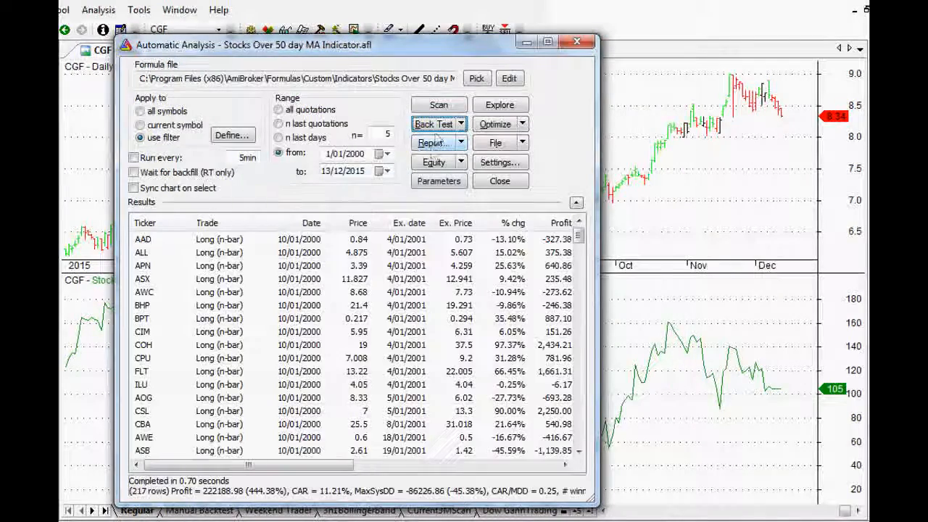
Open the 2000–2015 report: 217 trades, 272,188.98 ending capital, 11.21% annual return.
{"action": "left_click", "coordinate": [434, 142]}
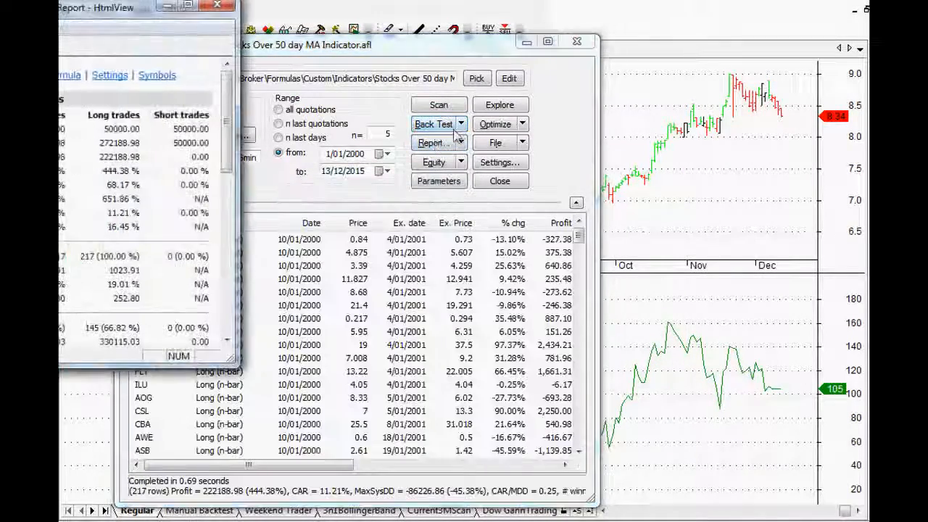
{"action": "left_click", "coordinate": [434, 142]}
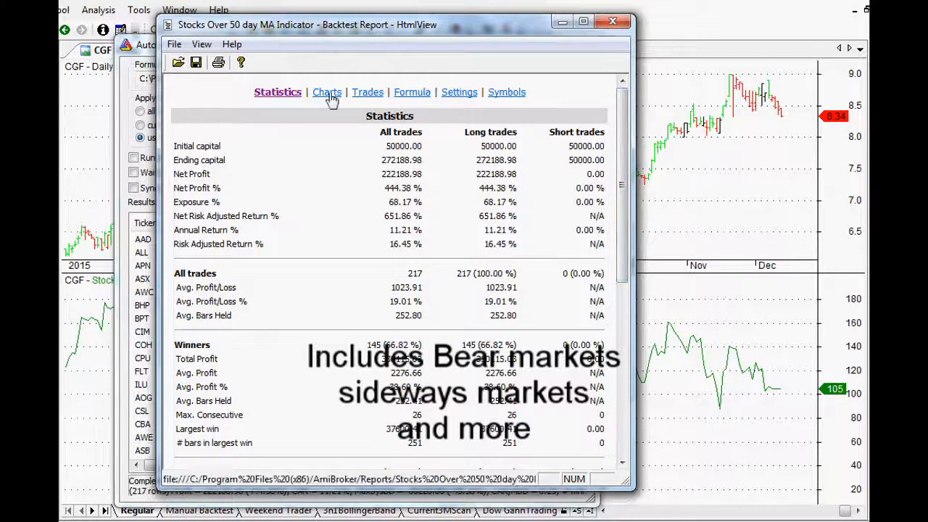
Scroll through the 2000–2015 equity, underwater and profit table charts, then minimize the report.
{"action": "left_click", "coordinate": [327, 92]}
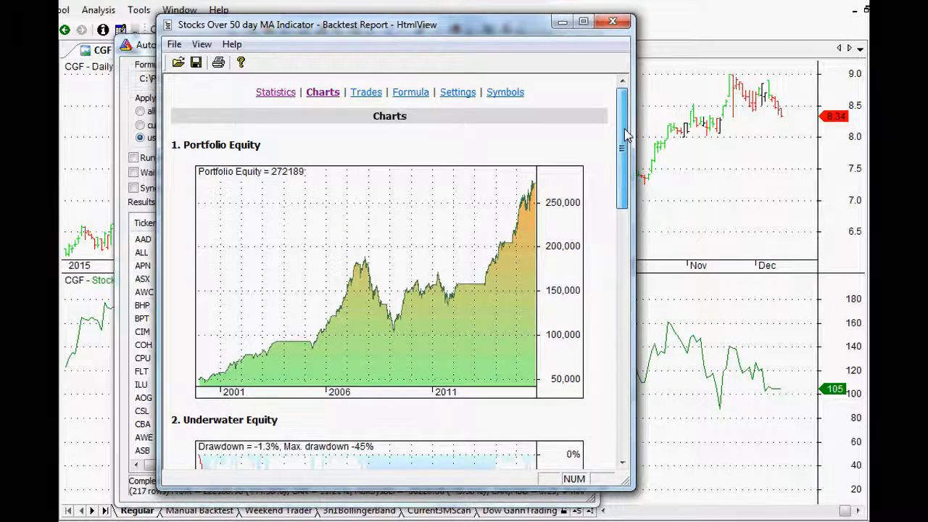
{"action": "scroll", "scroll_direction": "down", "scroll_amount": 3}
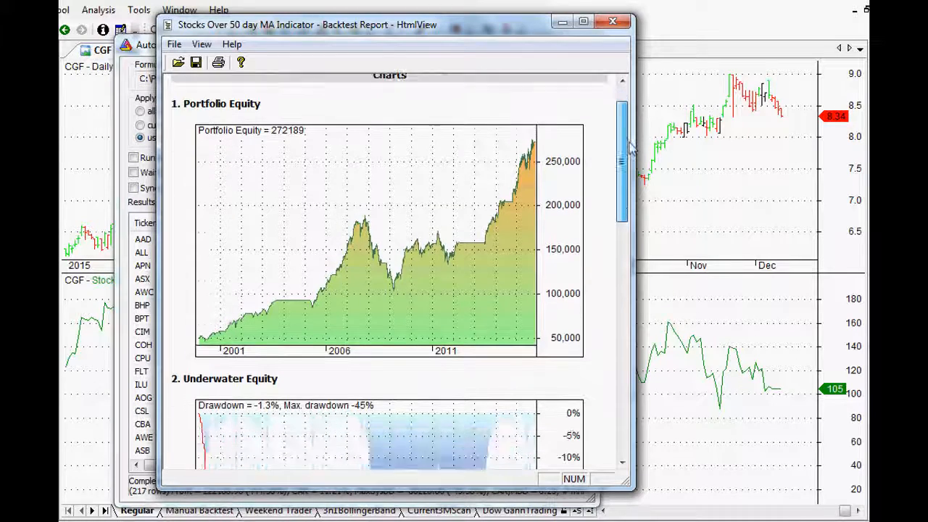
{"action": "scroll", "scroll_direction": "up", "scroll_amount": 3}
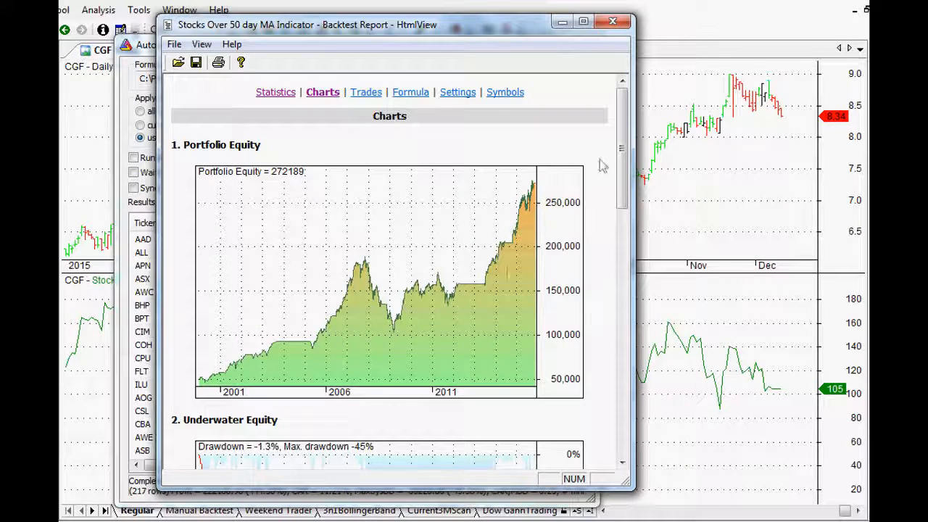
{"action": "scroll", "scroll_direction": "down", "scroll_amount": 3}
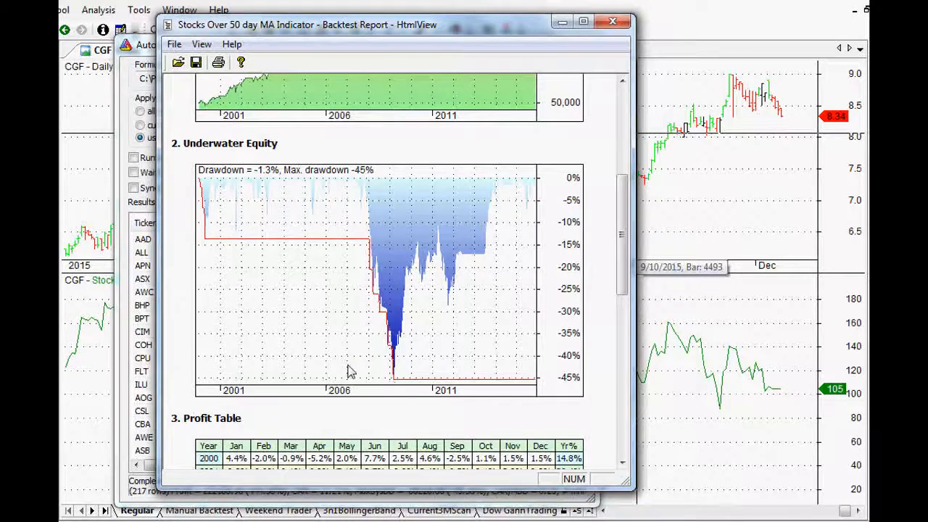
{"action": "scroll", "scroll_direction": "down", "scroll_amount": 3}
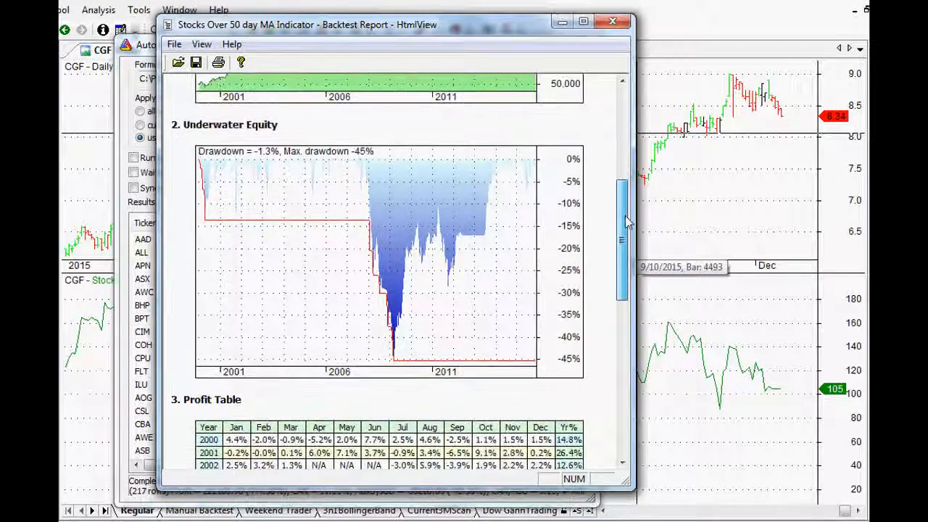
{"action": "scroll", "scroll_direction": "down", "scroll_amount": 3}
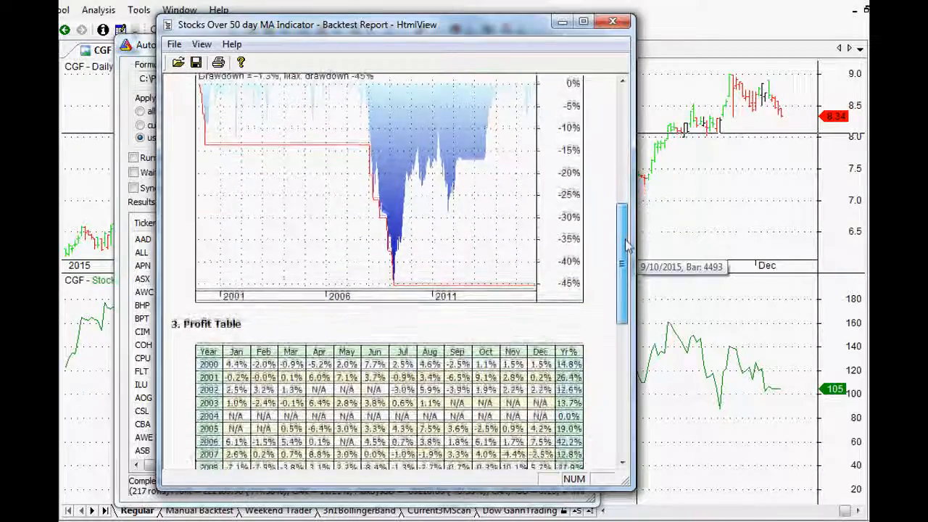
{"action": "scroll", "scroll_direction": "down", "scroll_amount": 3}
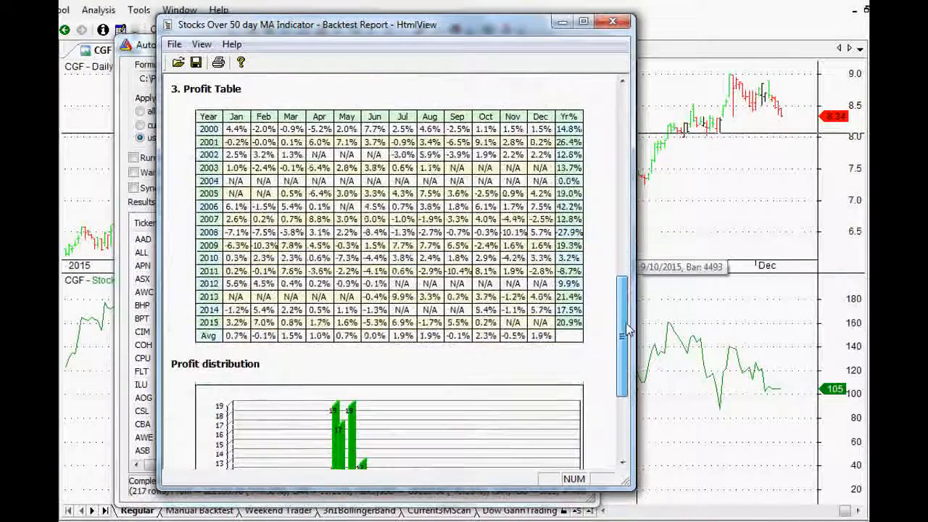
{"action": "left_click", "coordinate": [322, 82]}
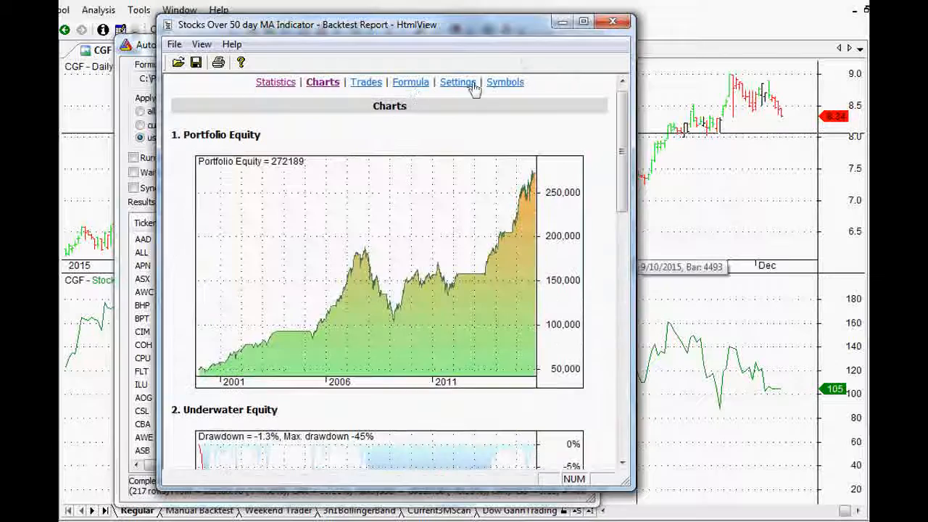
{"action": "mouse_move", "coordinate": [562, 22]}
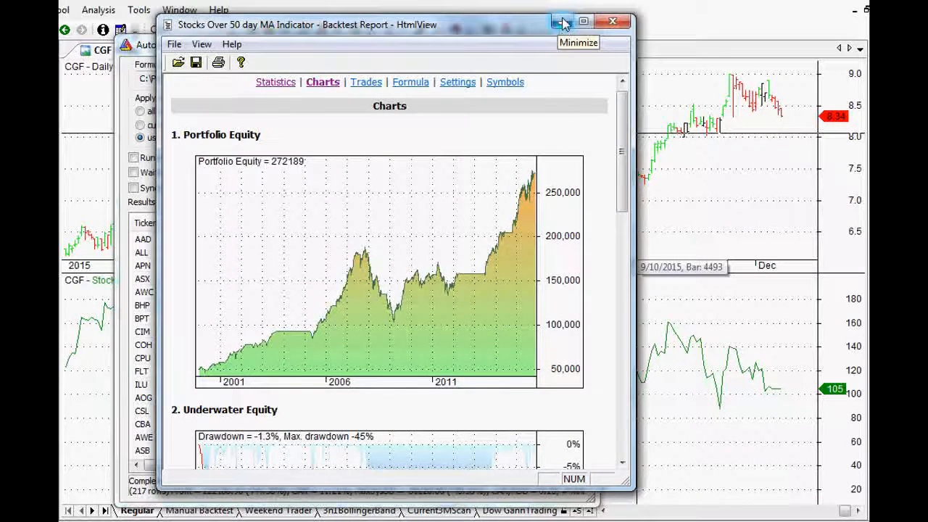
{"action": "left_click", "coordinate": [563, 21]}
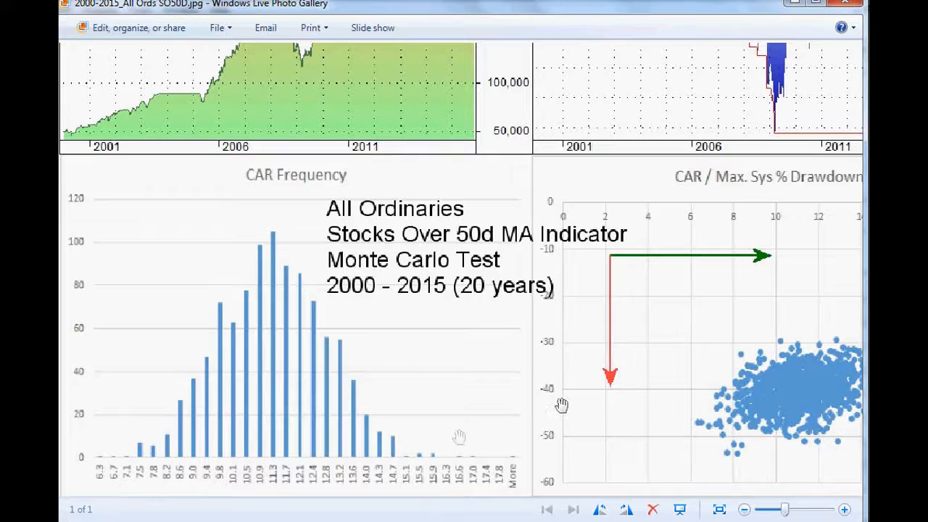
{"action": "mouse_move", "coordinate": [106, 478]}
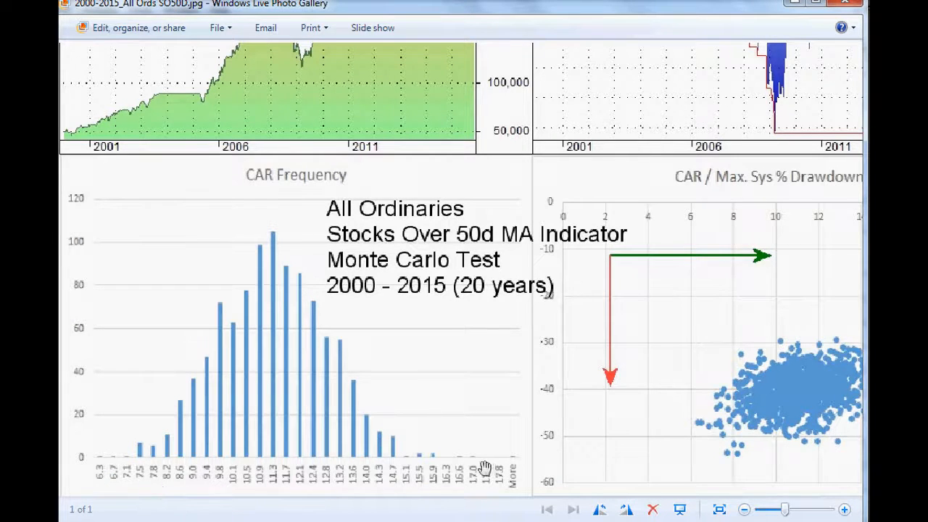
{"action": "mouse_move", "coordinate": [268, 397]}
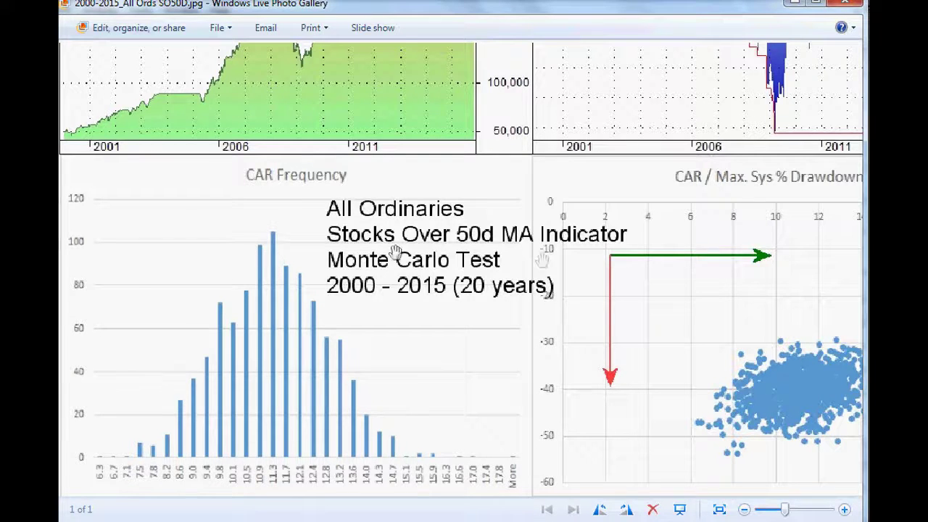
{"action": "mouse_move", "coordinate": [580, 254]}
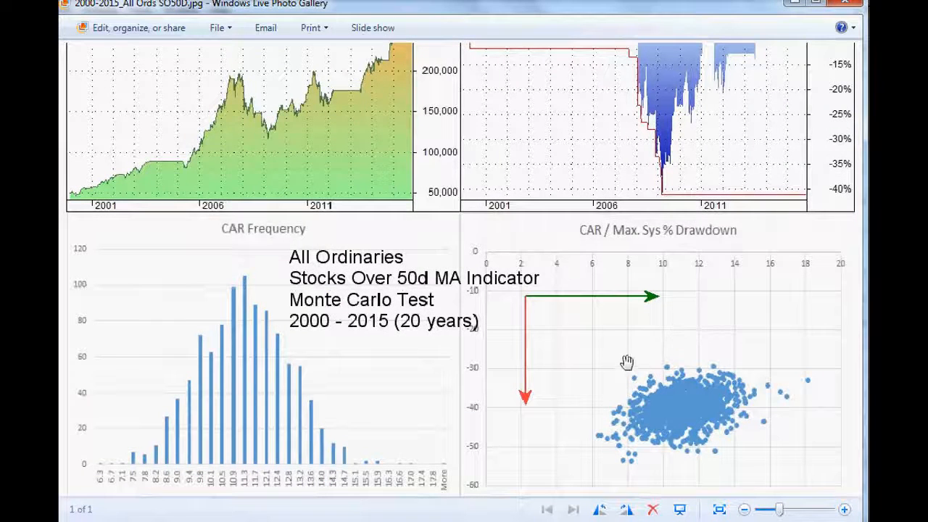
{"action": "mouse_move", "coordinate": [593, 245]}
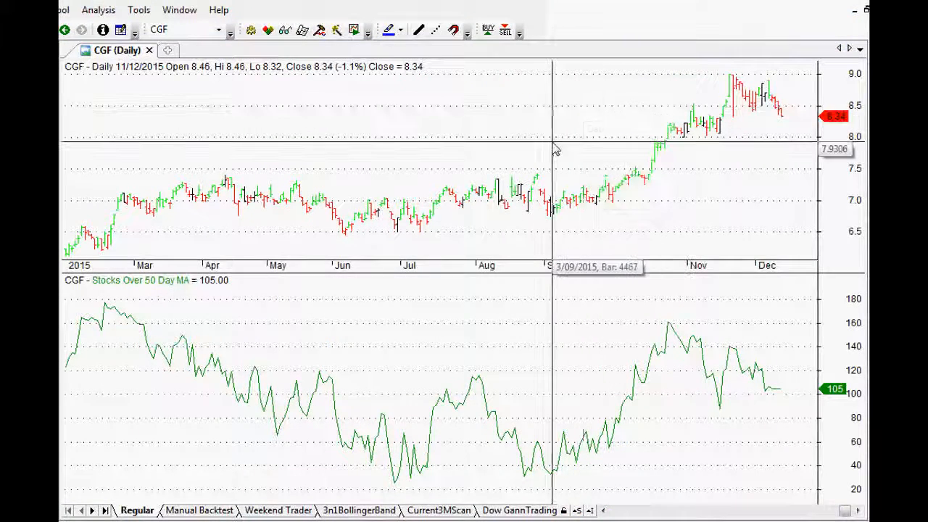
{"action": "mouse_move", "coordinate": [486, 181]}
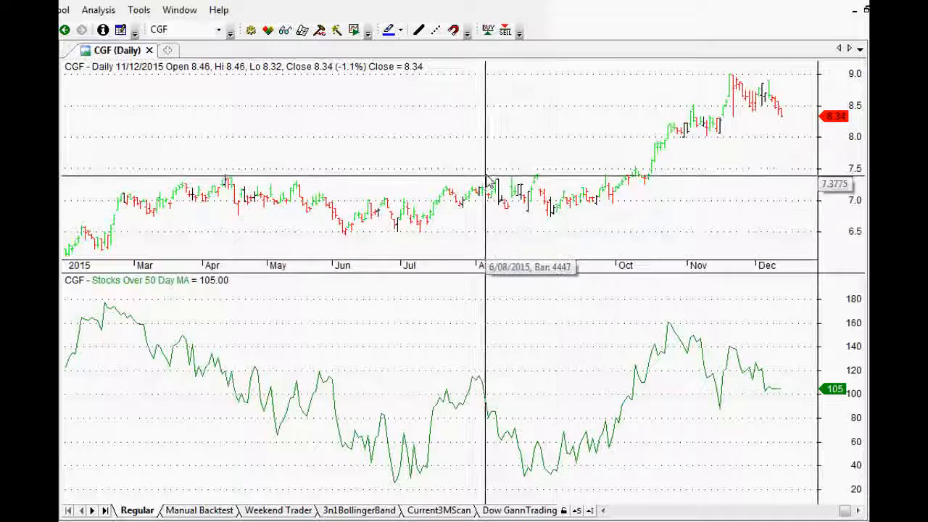
{"action": "mouse_move", "coordinate": [491, 170]}
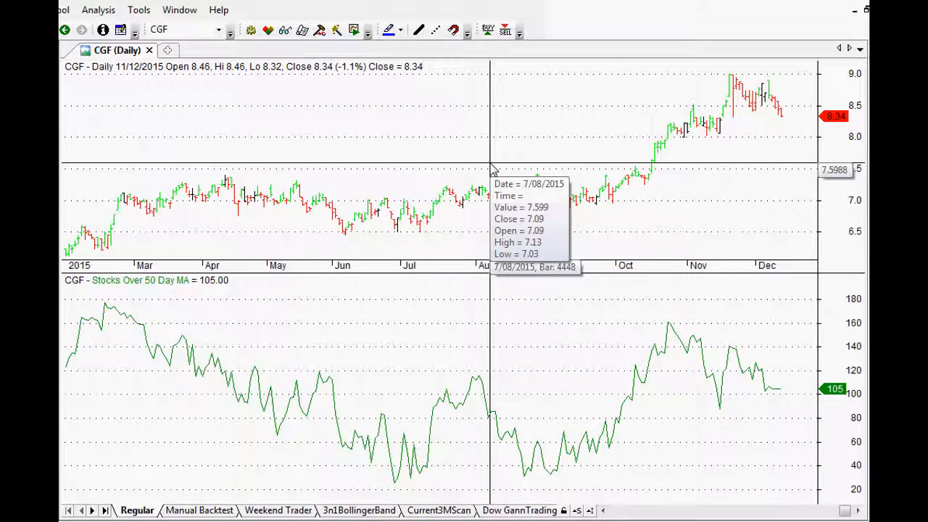
{"action": "mouse_move", "coordinate": [517, 152]}
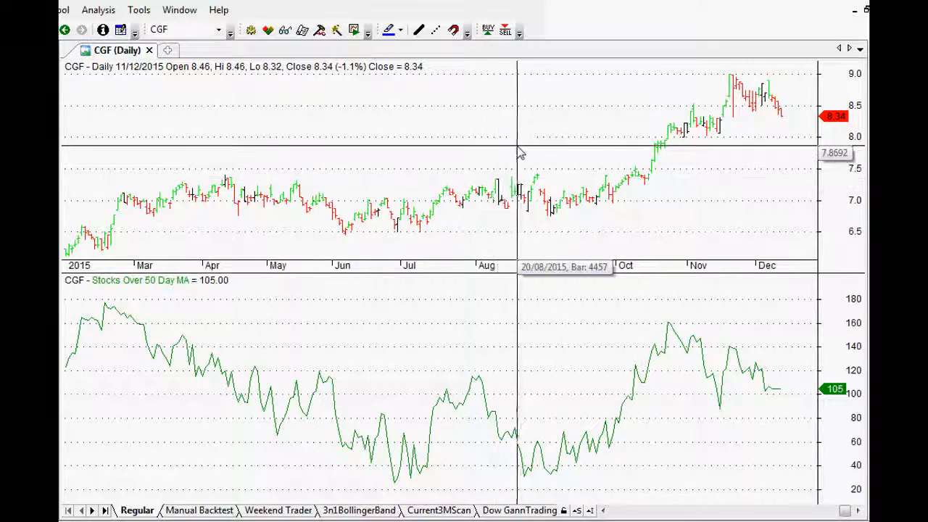
{"action": "mouse_move", "coordinate": [533, 118]}
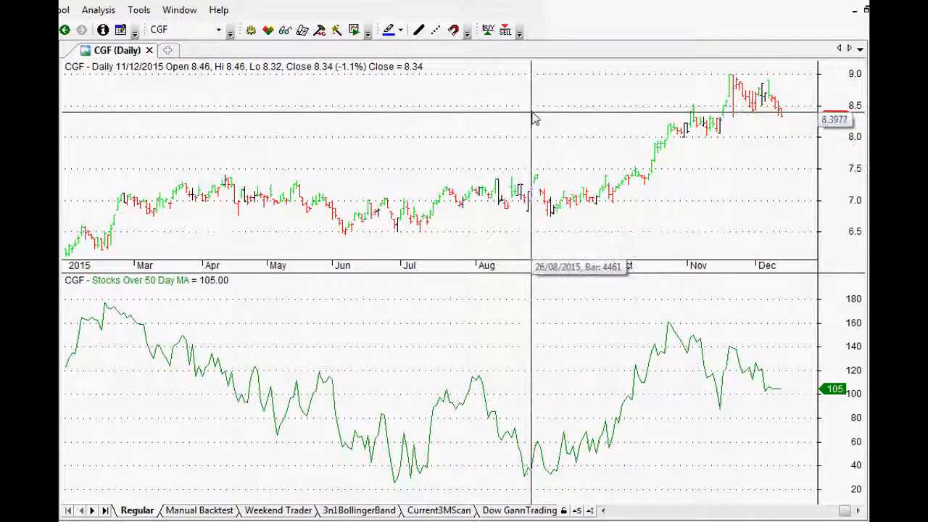
{"action": "mouse_move", "coordinate": [557, 94]}
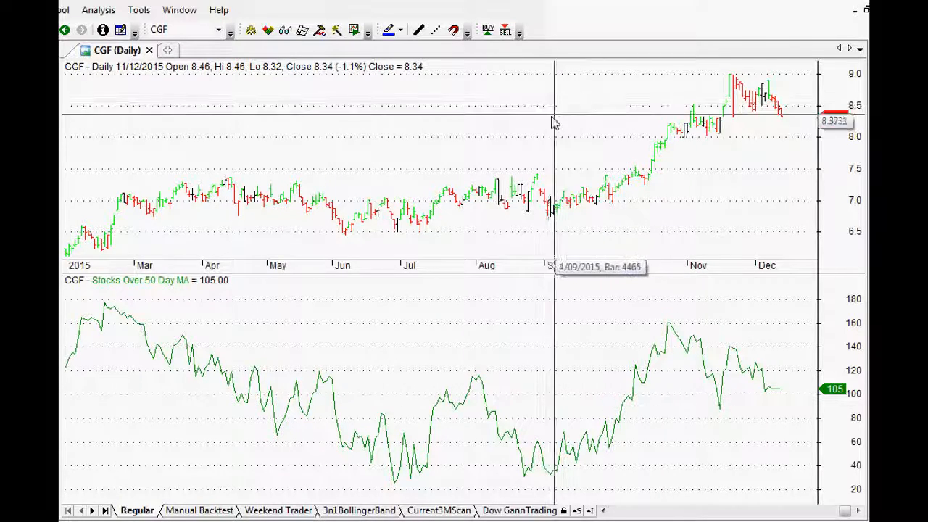
{"action": "mouse_move", "coordinate": [508, 143]}
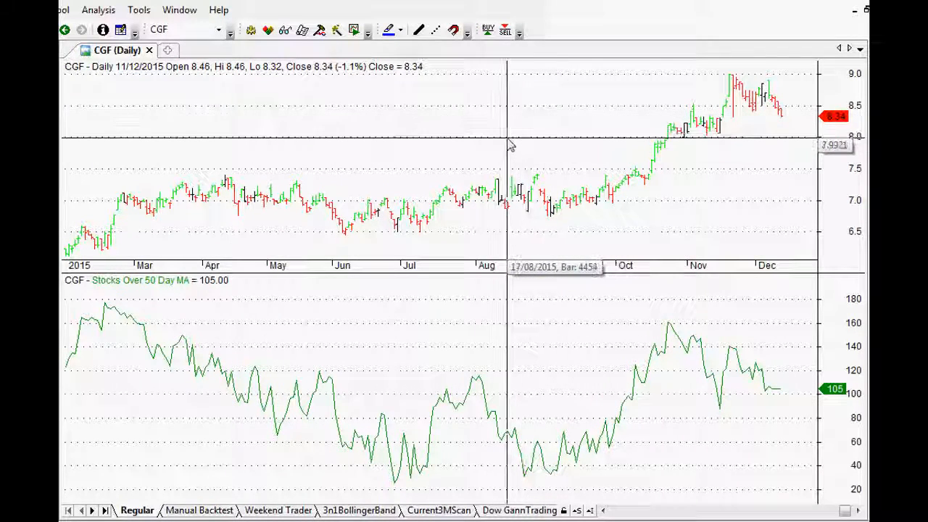
{"action": "mouse_move", "coordinate": [498, 174]}
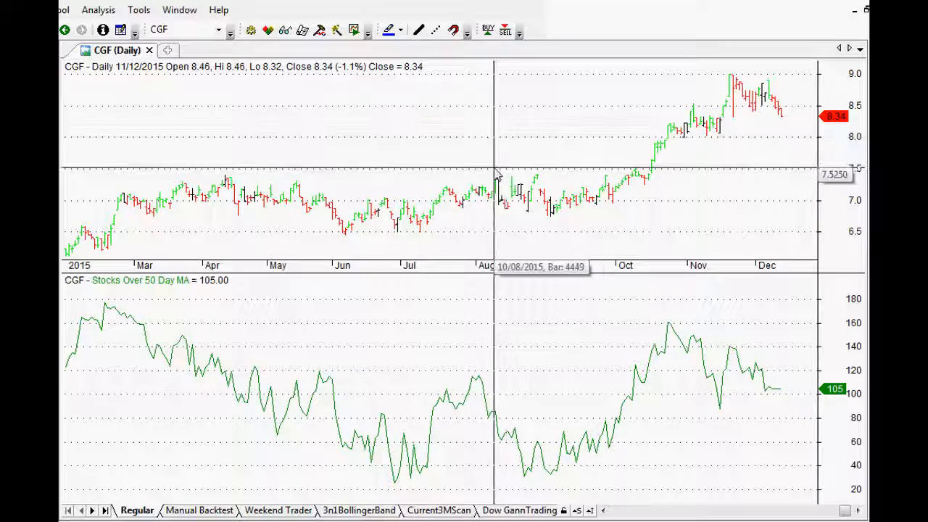
{"action": "mouse_move", "coordinate": [484, 179]}
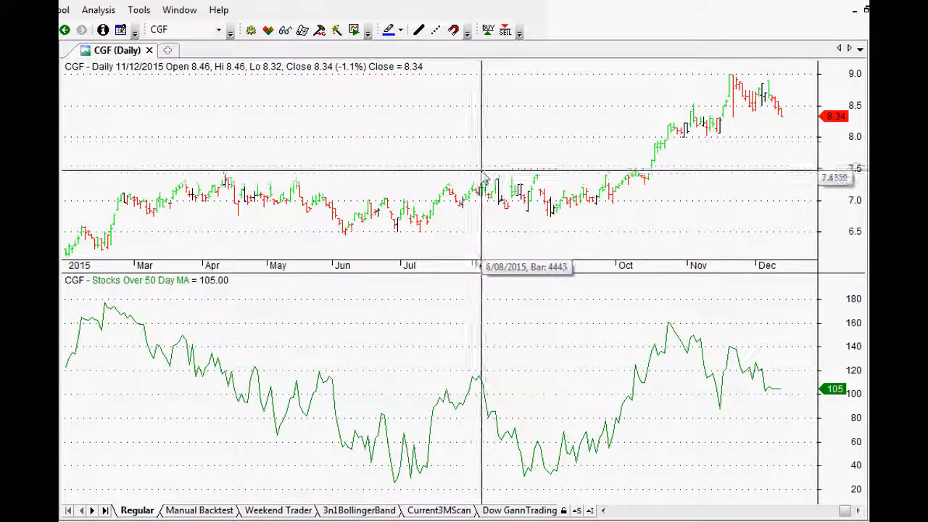